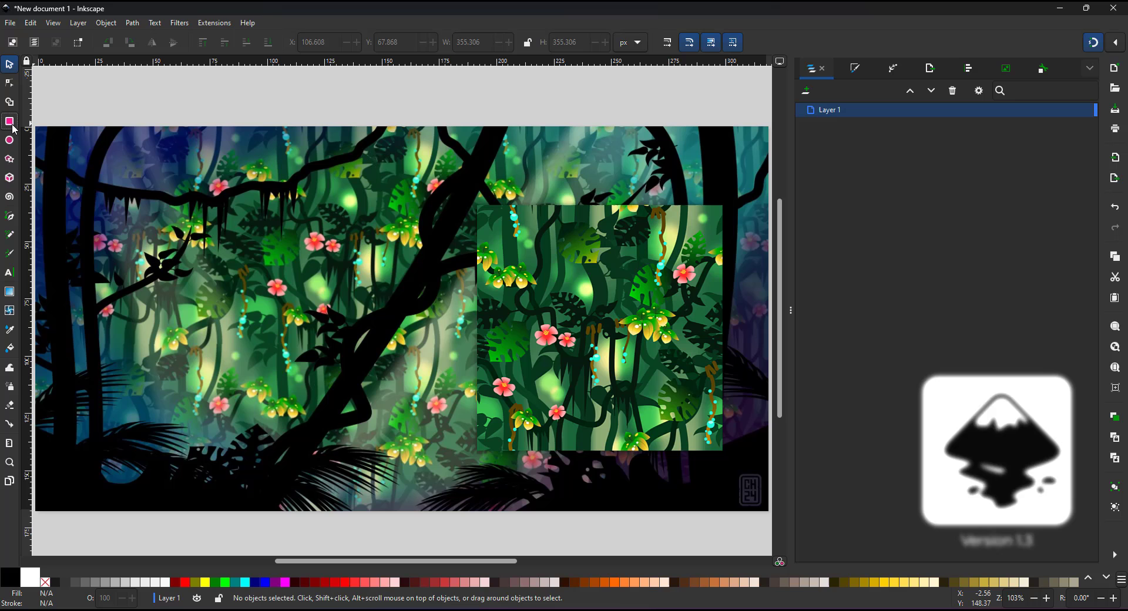
- Draw a green square with the Rectangle tool and size it to exactly 250 by 250 px
{"action": "left_click", "coordinate": [9, 122]}
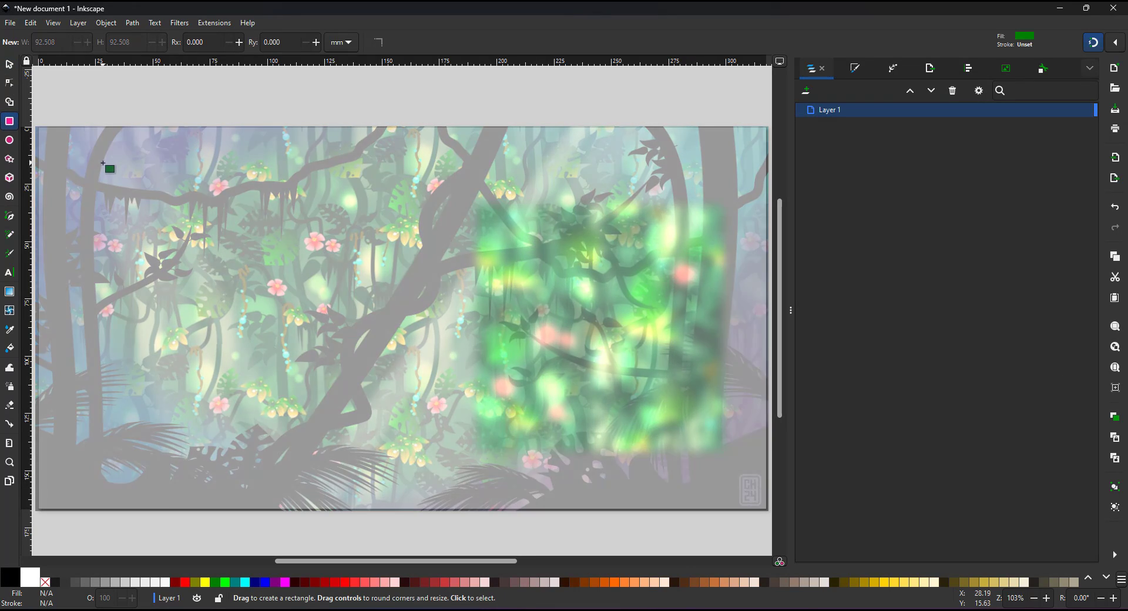
{"action": "left_click_drag", "start_coordinate": [98, 170], "coordinate": [298, 372]}
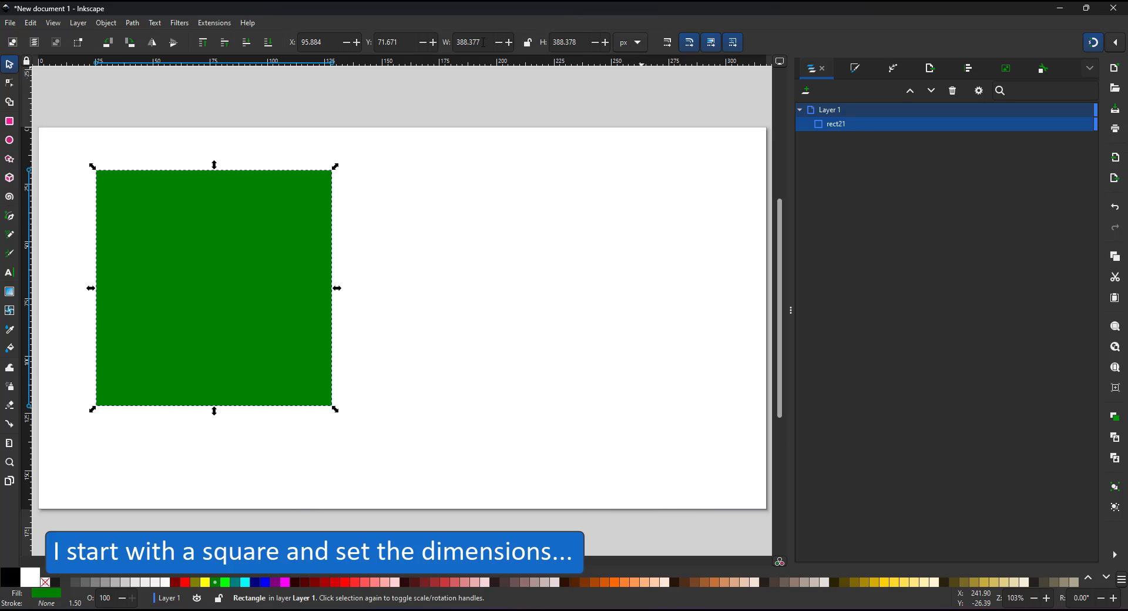
{"action": "type", "text": "250.000"}
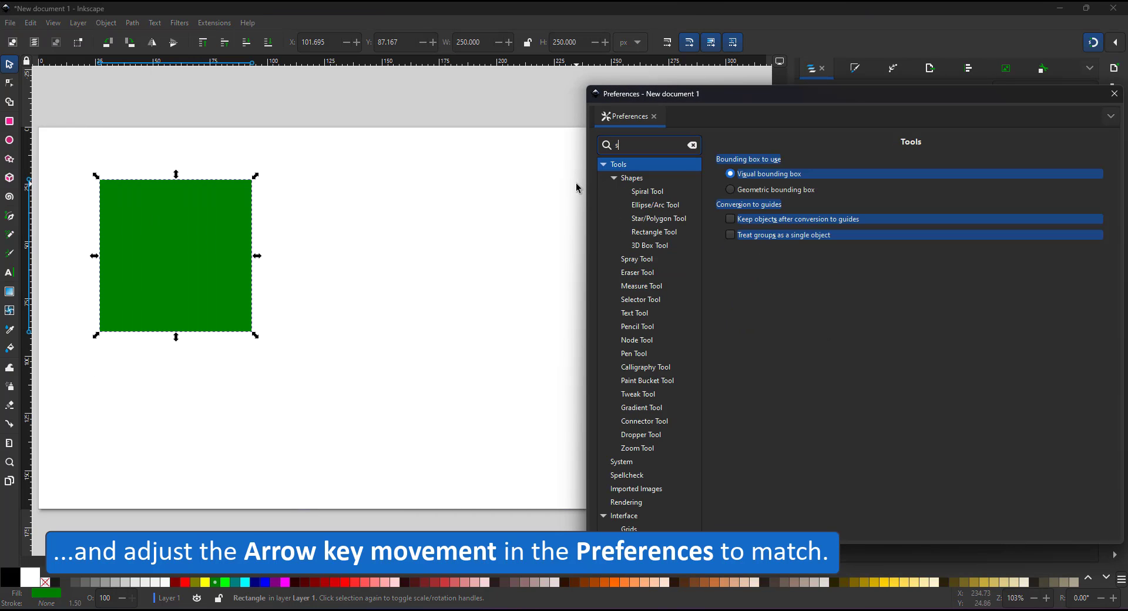
- Set 'Arrow keys move by' to 250 px in Preferences and nudge the tile one step right
{"action": "type", "text": "step"}
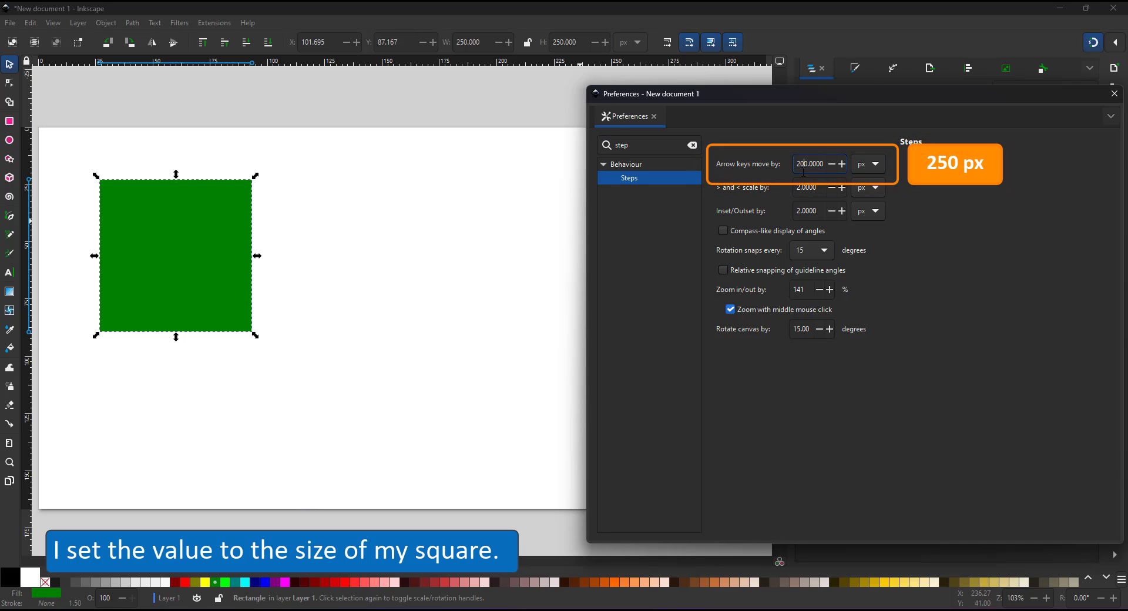
{"action": "type", "text": "250"}
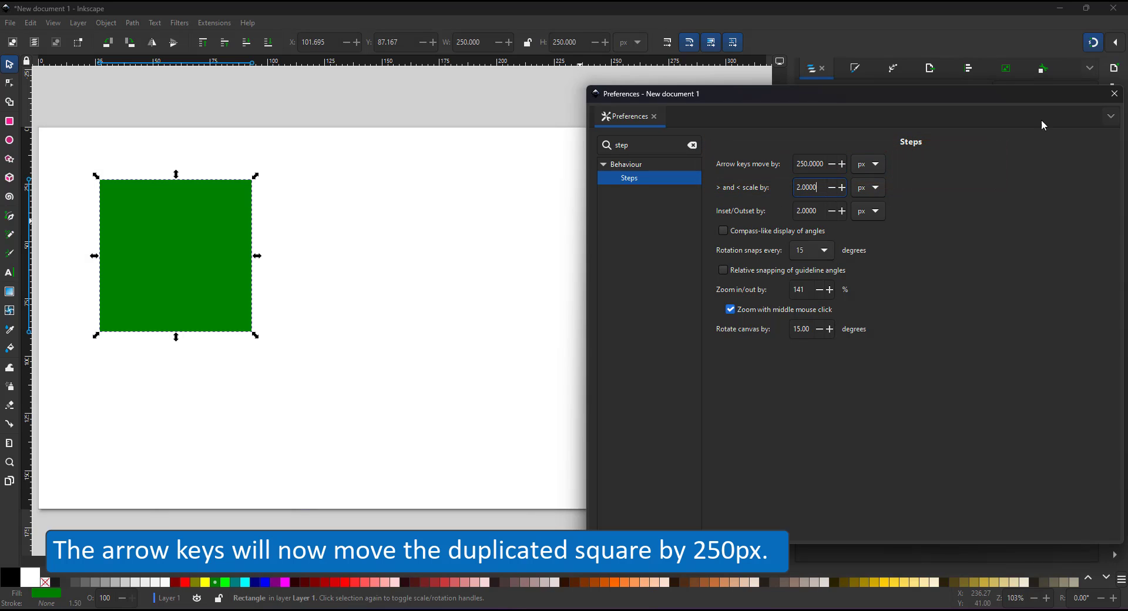
{"action": "left_click", "coordinate": [1114, 94]}
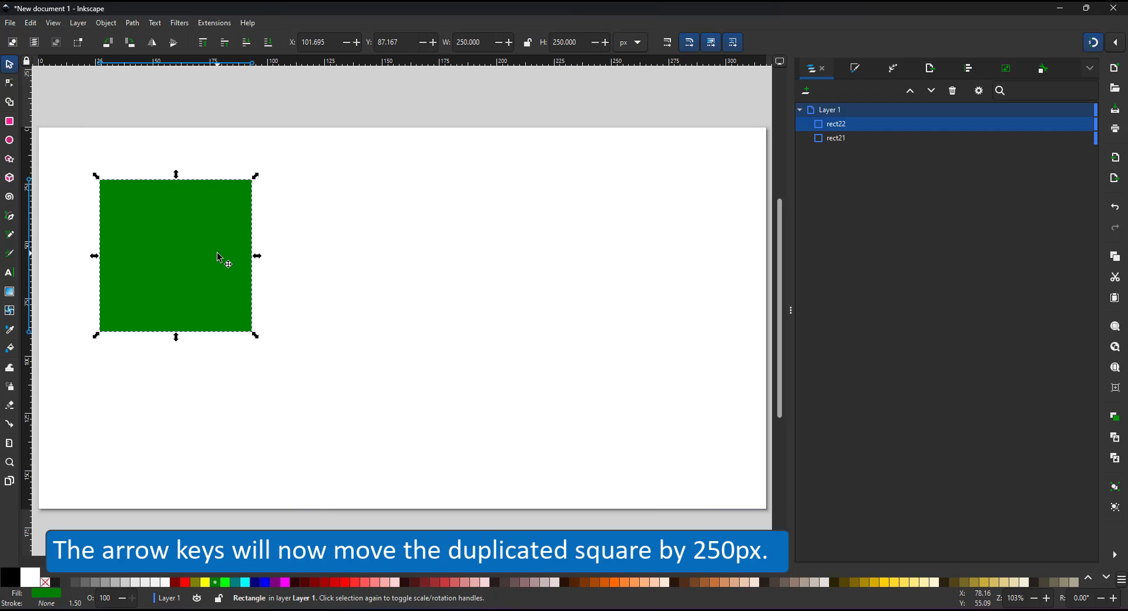
{"action": "key", "text": "Right"}
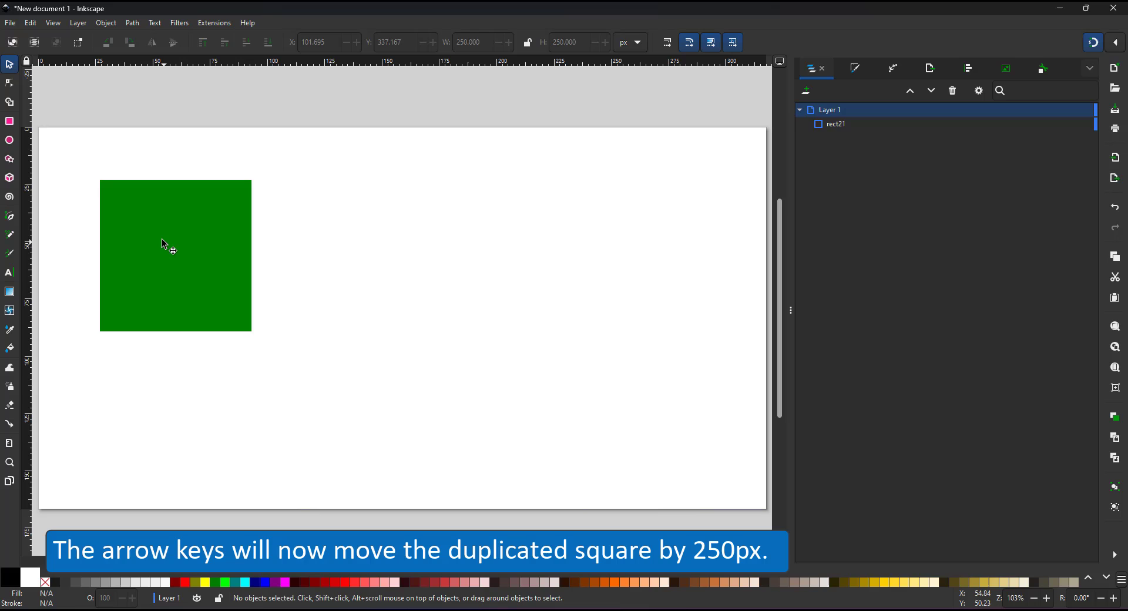
- Turn the square into a clip group and create linked clones of it for the grid
{"action": "right_click", "coordinate": [167, 245]}
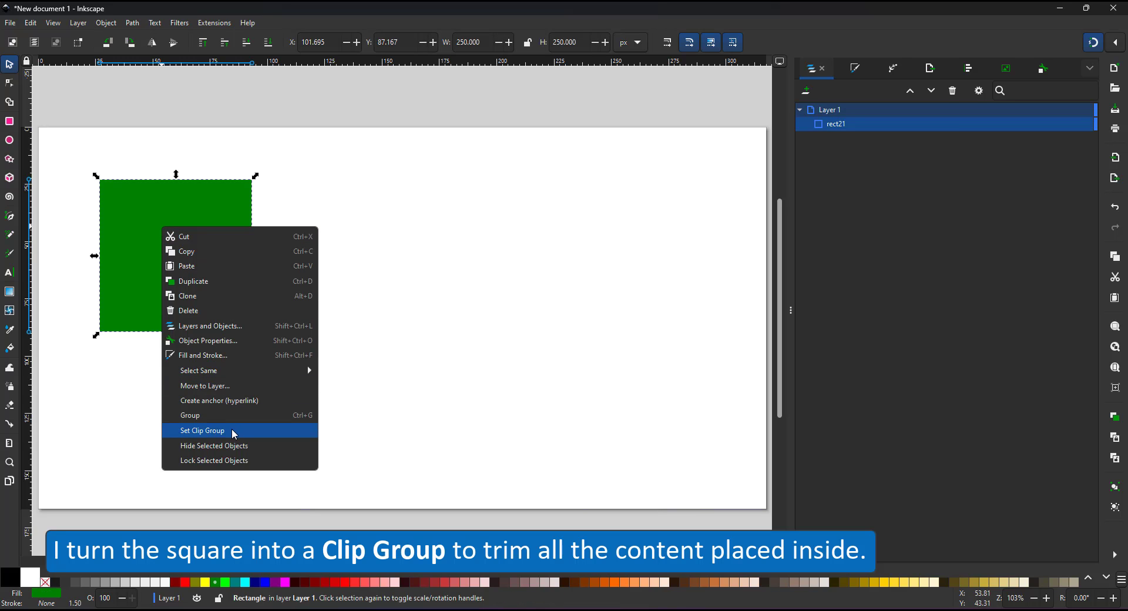
{"action": "left_click", "coordinate": [202, 430]}
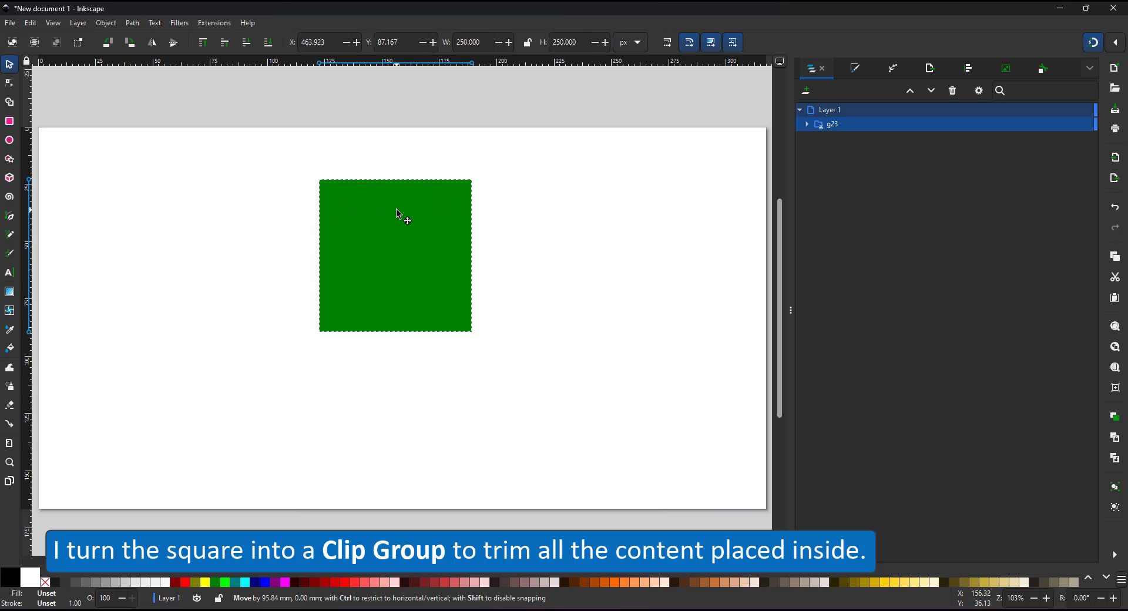
{"action": "left_click", "coordinate": [30, 23]}
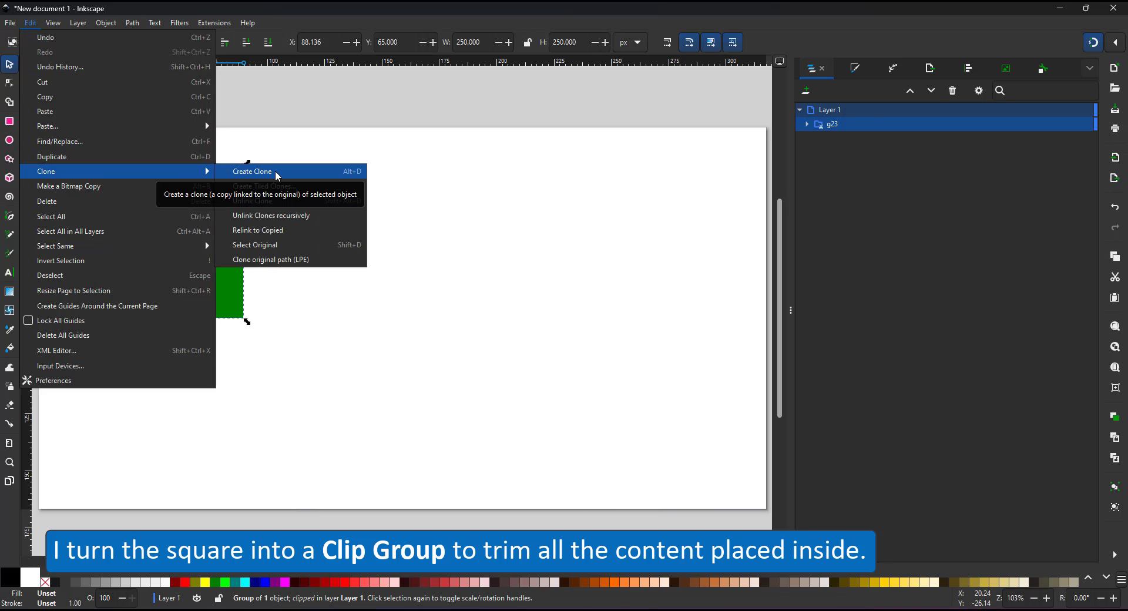
{"action": "left_click", "coordinate": [251, 171]}
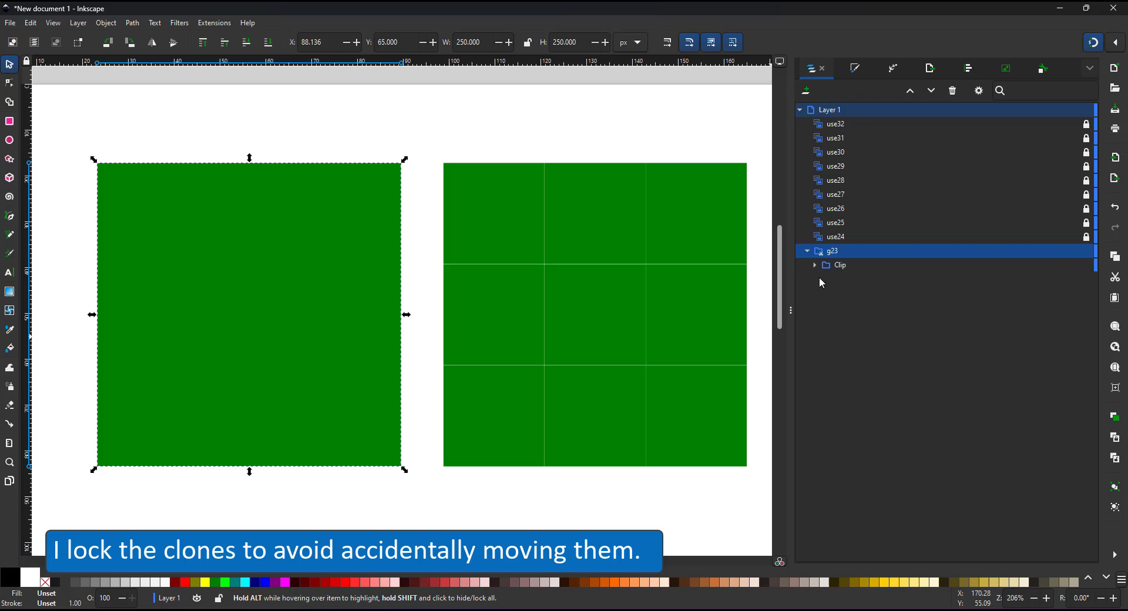
- Draw thick black vertical strokes through the tile and desaturate its green fill
{"action": "left_click", "coordinate": [815, 266]}
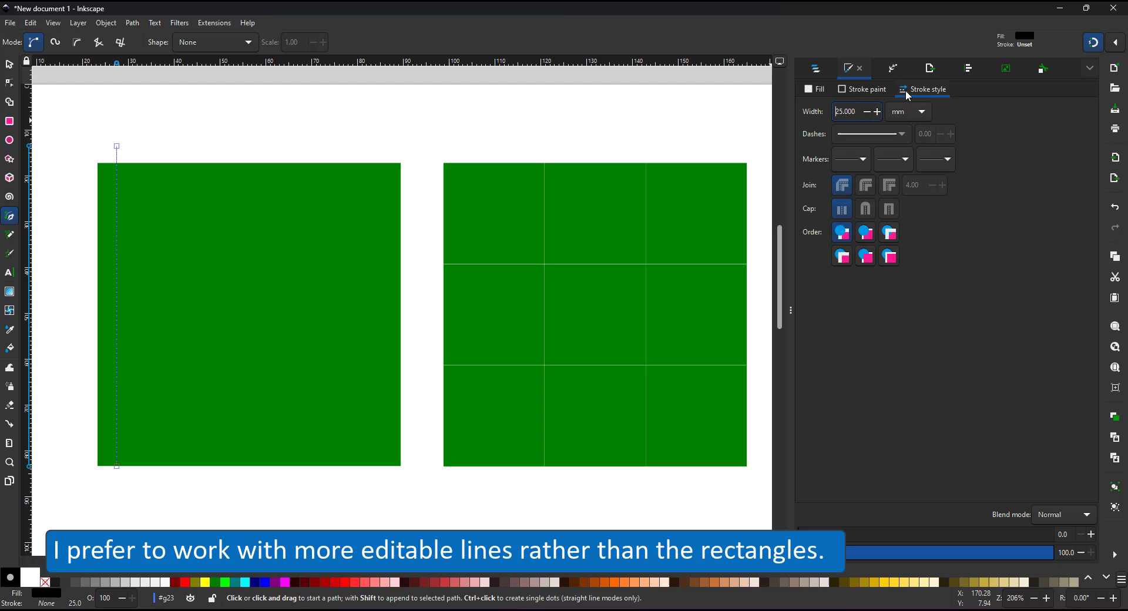
{"action": "left_click", "coordinate": [867, 90]}
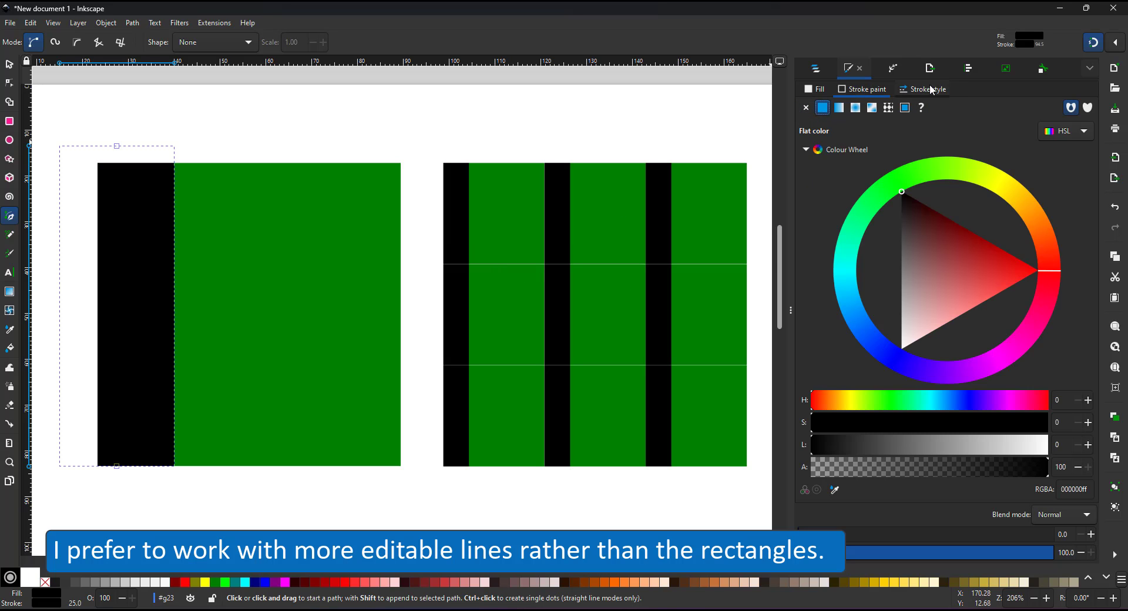
{"action": "left_click", "coordinate": [928, 89]}
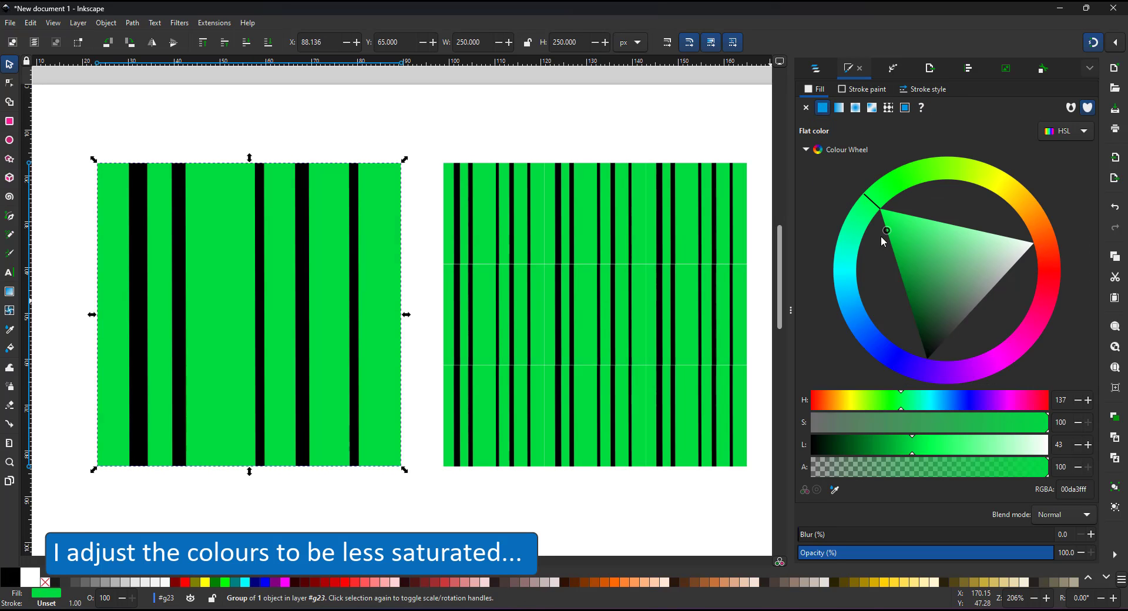
{"action": "left_click_drag", "start_coordinate": [886, 230], "coordinate": [931, 295]}
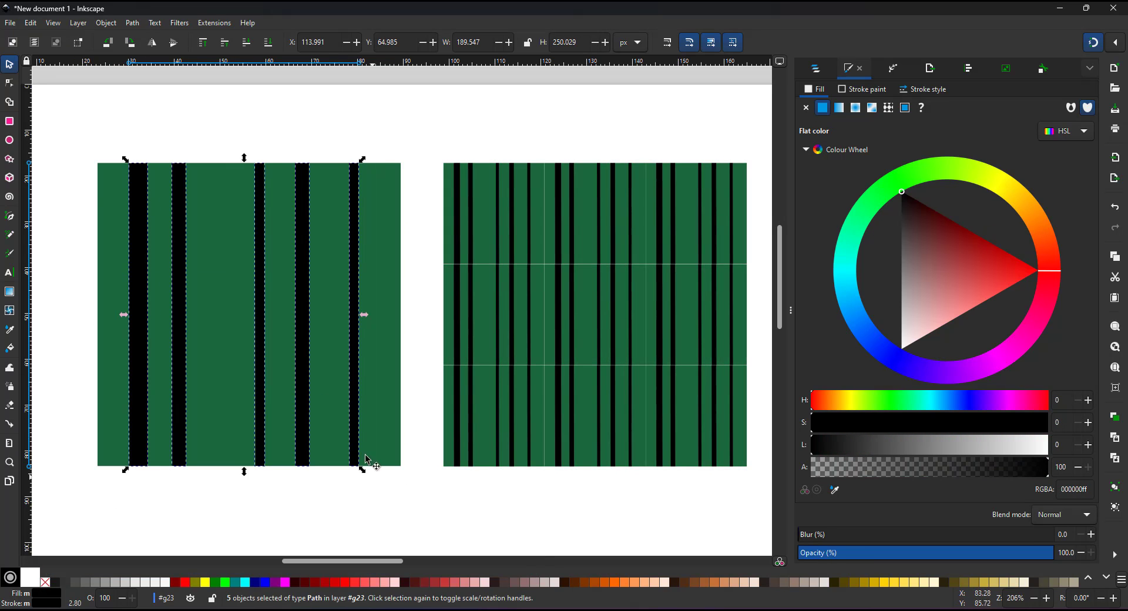
- Bend the vine strokes into gentle curves and snap their nodes so ends match across edges
{"action": "left_click", "coordinate": [866, 89]}
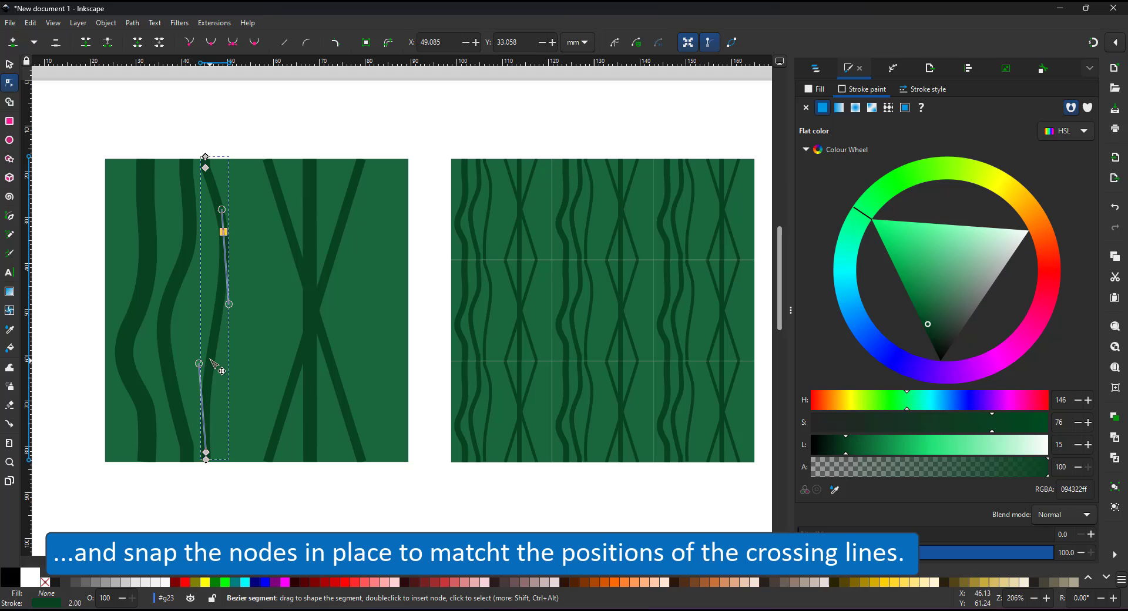
{"action": "left_click_drag", "start_coordinate": [200, 363], "coordinate": [144, 302]}
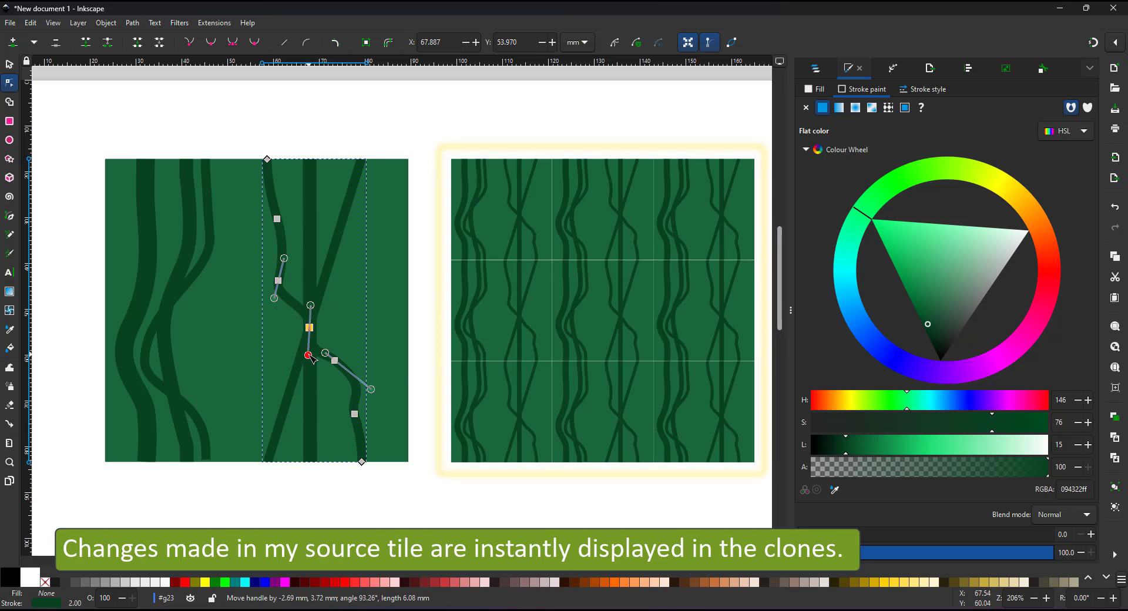
{"action": "left_click_drag", "start_coordinate": [308, 356], "coordinate": [300, 370]}
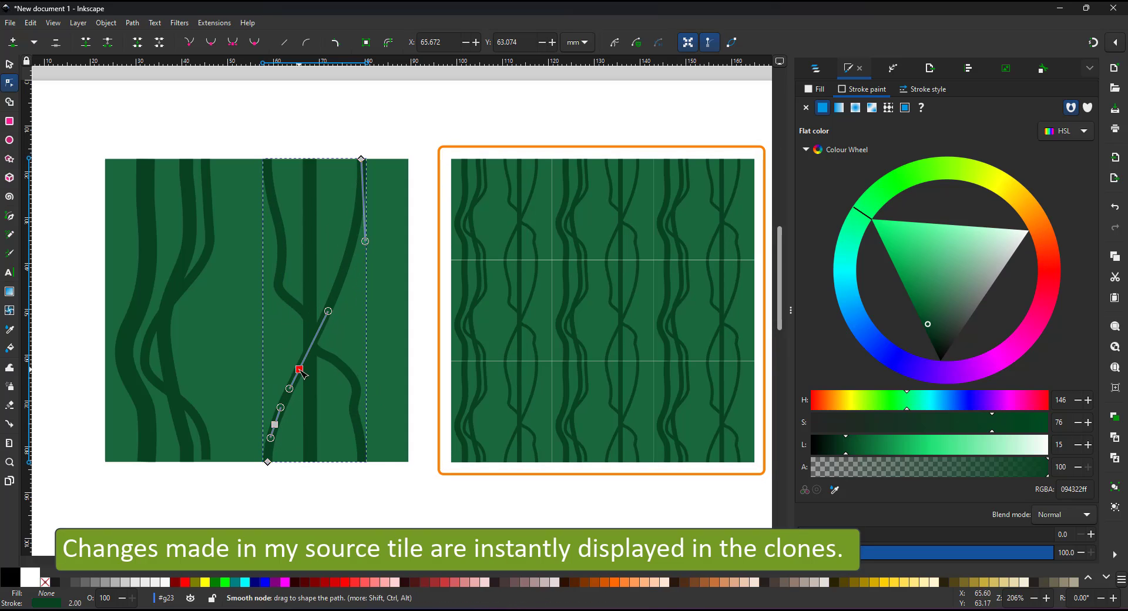
{"action": "left_click_drag", "start_coordinate": [300, 370], "coordinate": [331, 306]}
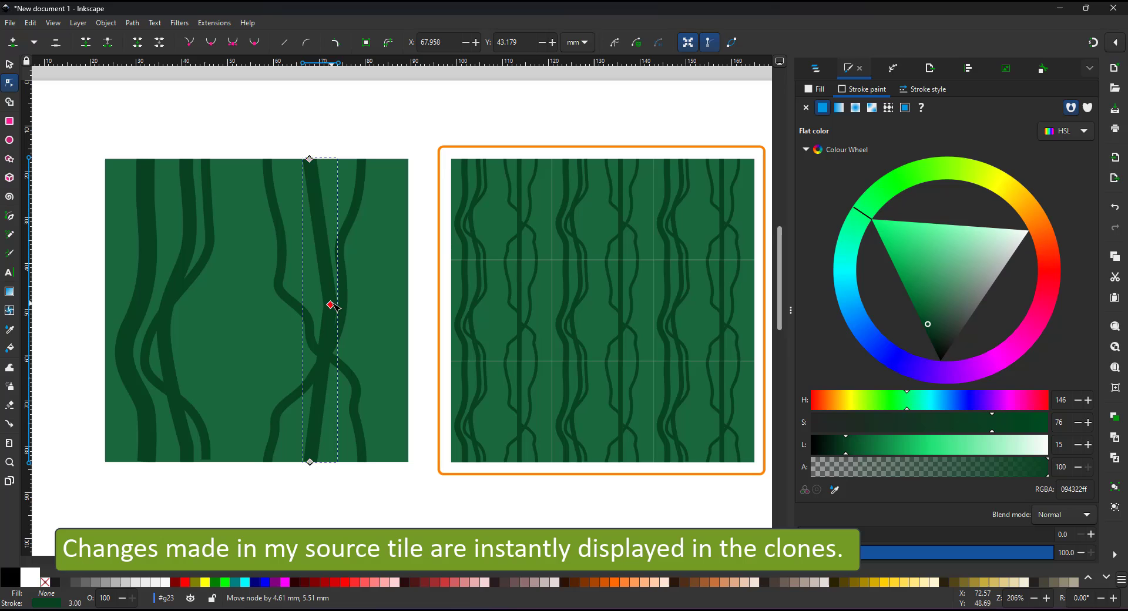
{"action": "left_click_drag", "start_coordinate": [333, 304], "coordinate": [309, 201]}
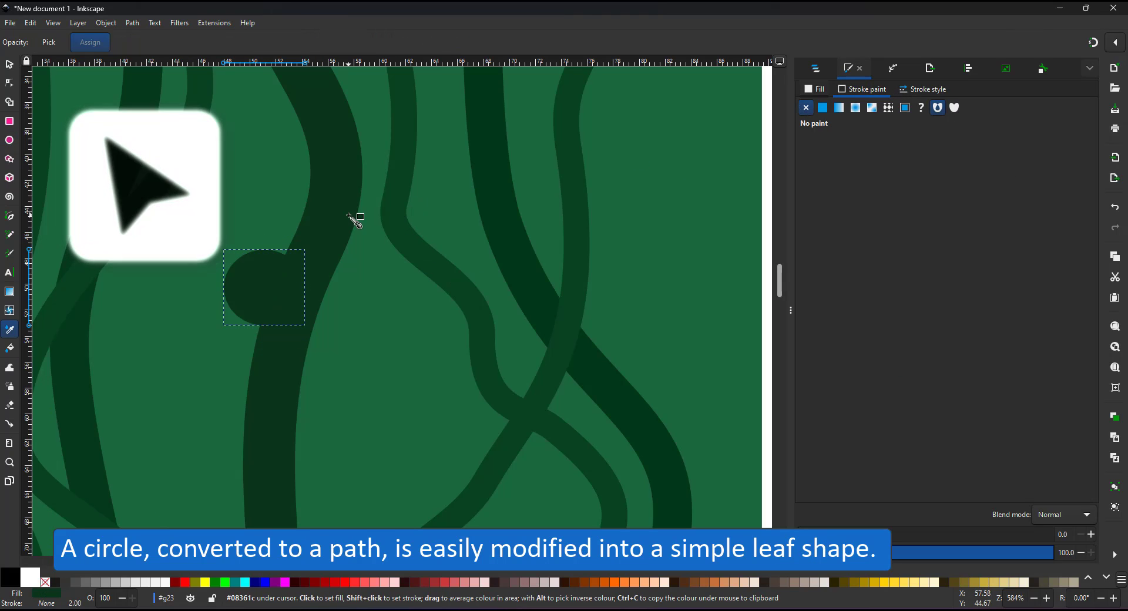
- Shape a dark circle into a pointed leaf and refine curved copies as leaf variations
{"action": "left_click", "coordinate": [7, 82]}
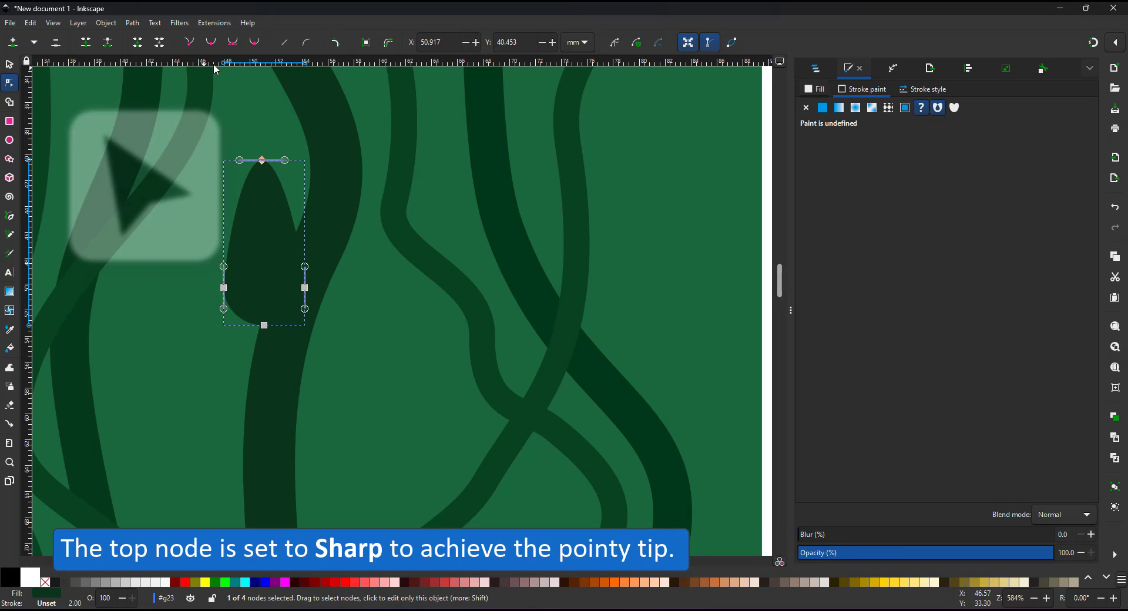
{"action": "left_click", "coordinate": [9, 64]}
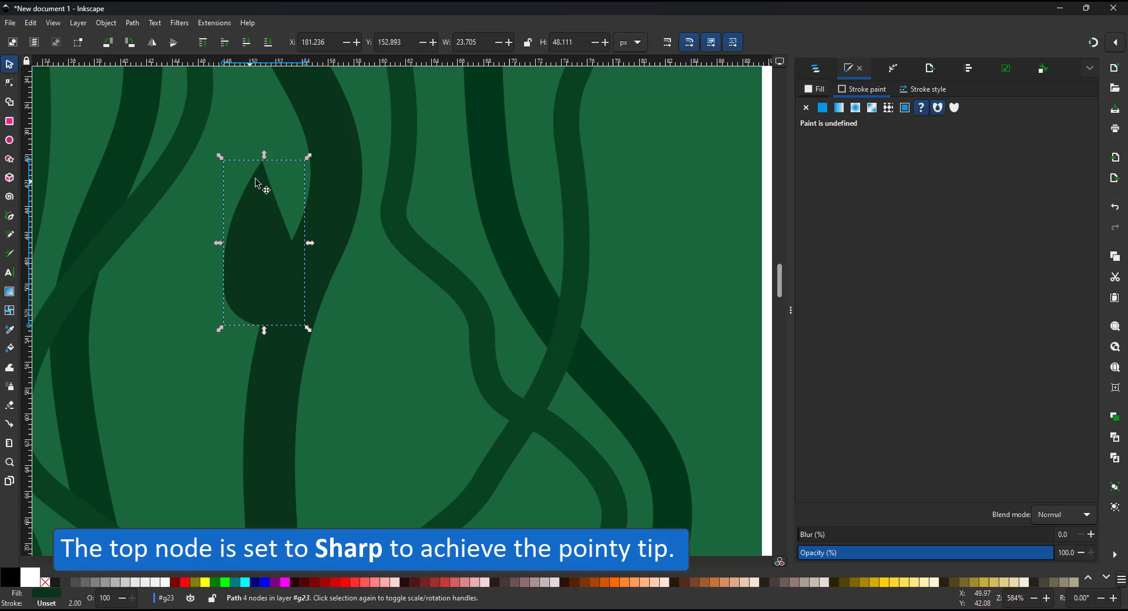
{"action": "left_click_drag", "start_coordinate": [259, 237], "coordinate": [238, 324]}
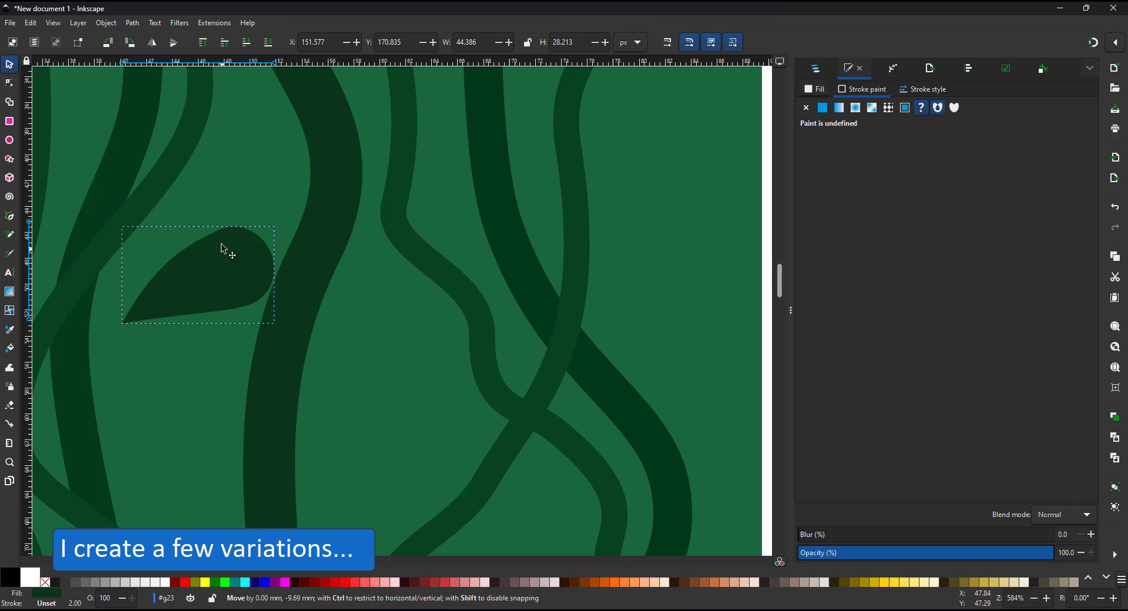
{"action": "left_click", "coordinate": [9, 81]}
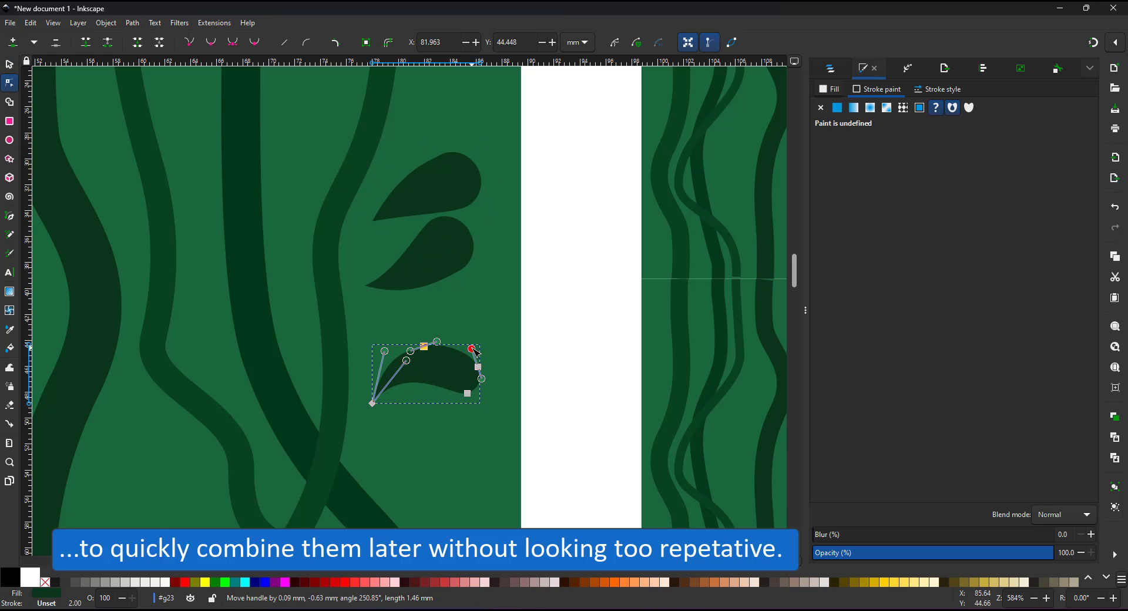
{"action": "left_click_drag", "start_coordinate": [472, 350], "coordinate": [401, 405]}
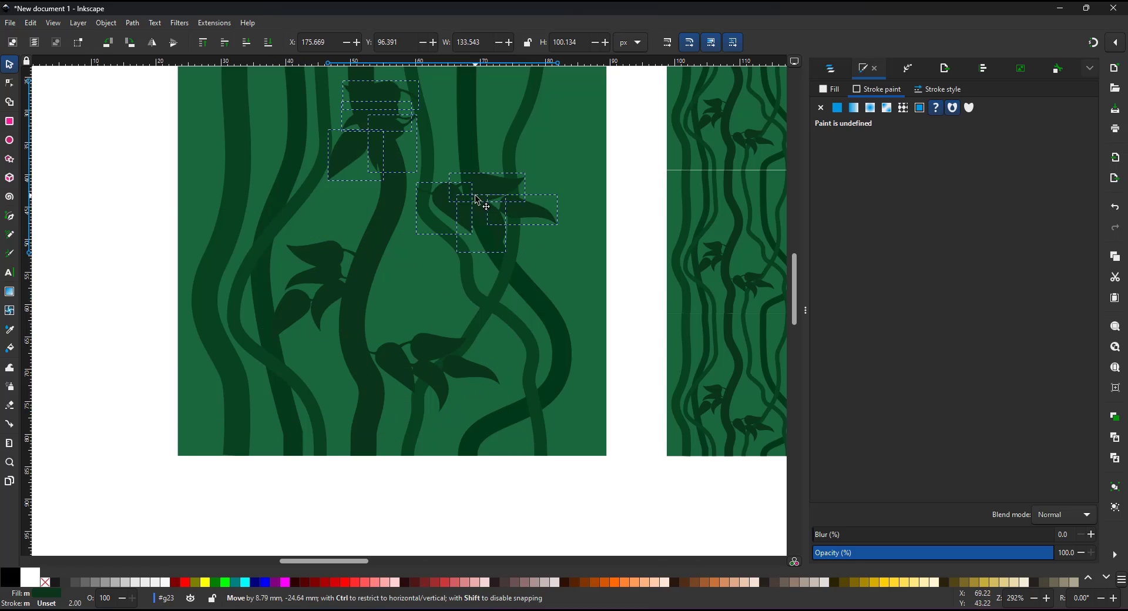
- Place a copied leaf cluster at the tile's right edge to keep the pattern seamless
{"action": "left_click", "coordinate": [9, 330]}
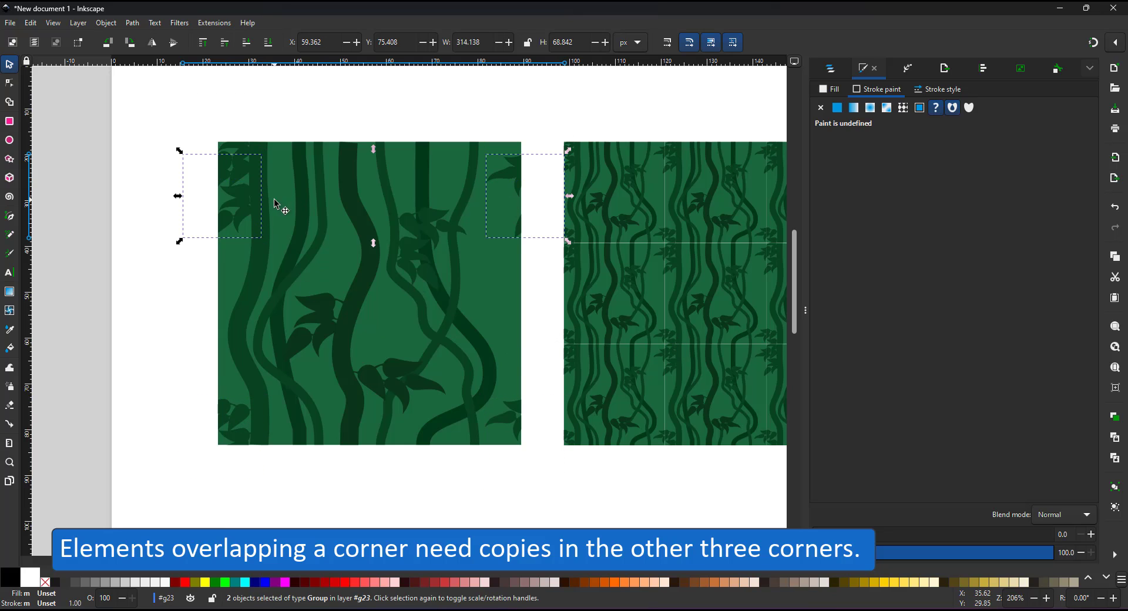
{"action": "left_click_drag", "start_coordinate": [281, 205], "coordinate": [515, 294]}
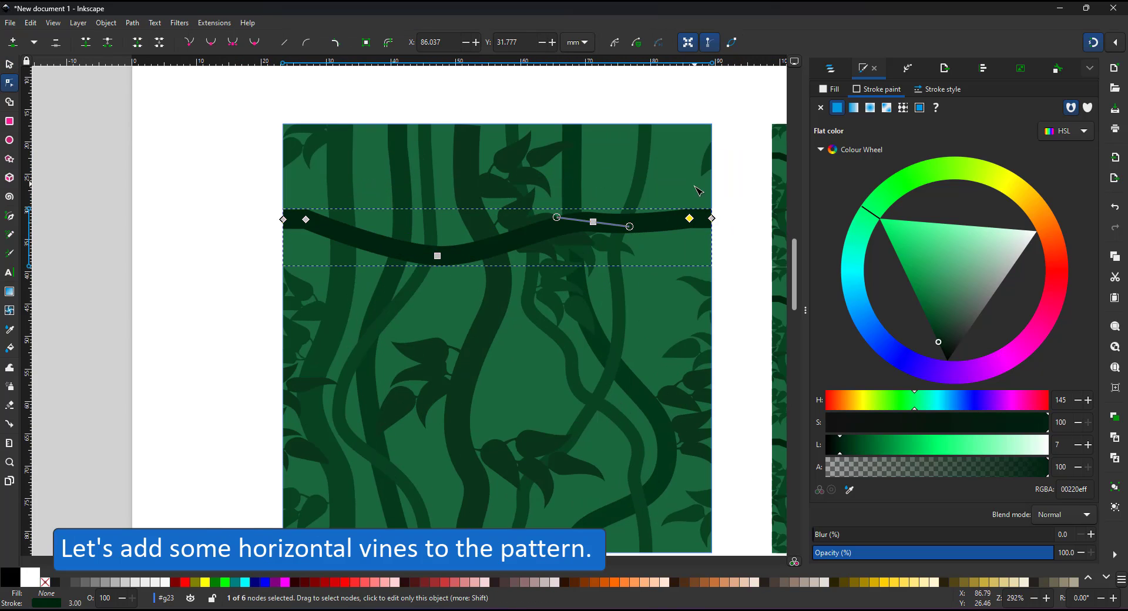
- Shape the new horizontal vine across the tile and curve the left vine's upper part
{"action": "left_click_drag", "start_coordinate": [688, 218], "coordinate": [677, 230]}
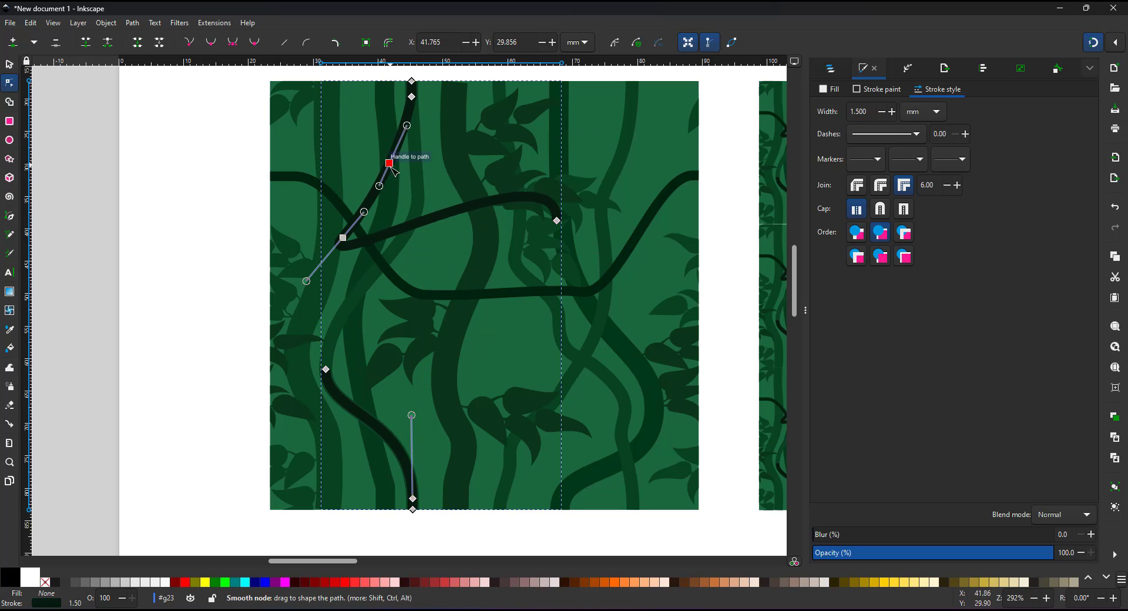
{"action": "left_click_drag", "start_coordinate": [389, 164], "coordinate": [443, 352]}
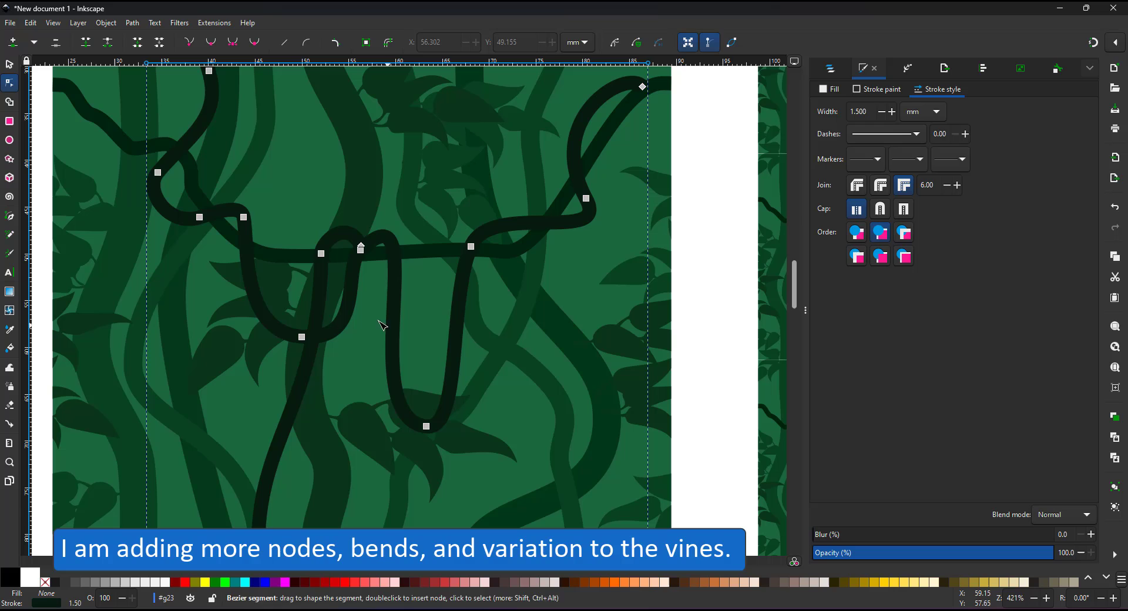
- Draw a zigzag moss outline, reshape the copied clump's strands and adjust the vine above it
{"action": "left_click", "coordinate": [10, 216]}
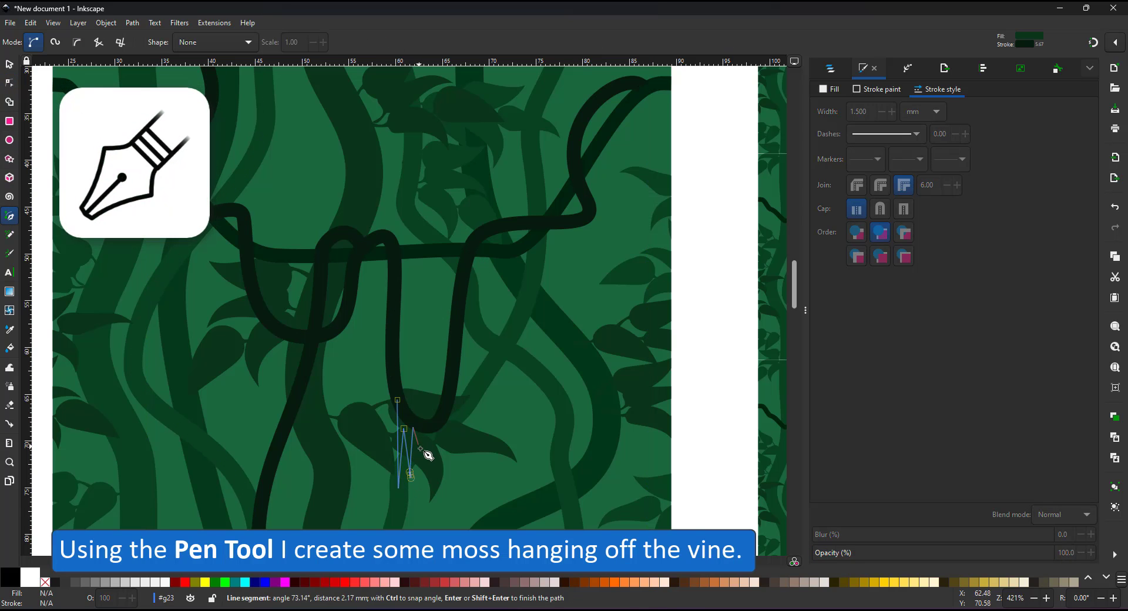
{"action": "left_click", "coordinate": [431, 518]}
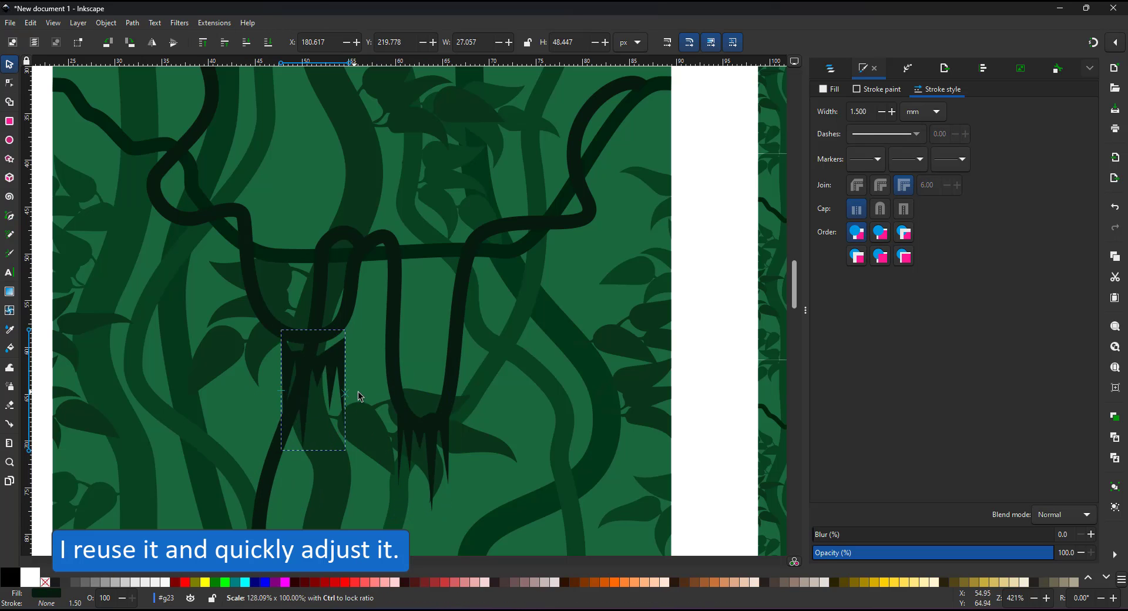
{"action": "left_click", "coordinate": [9, 82]}
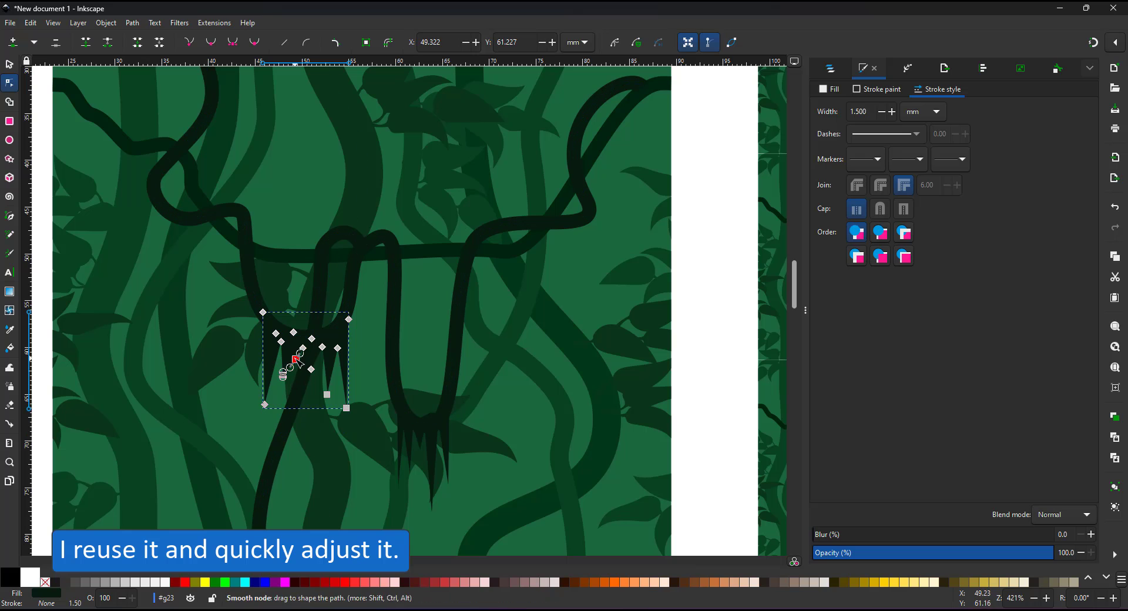
{"action": "left_click_drag", "start_coordinate": [326, 393], "coordinate": [294, 504]}
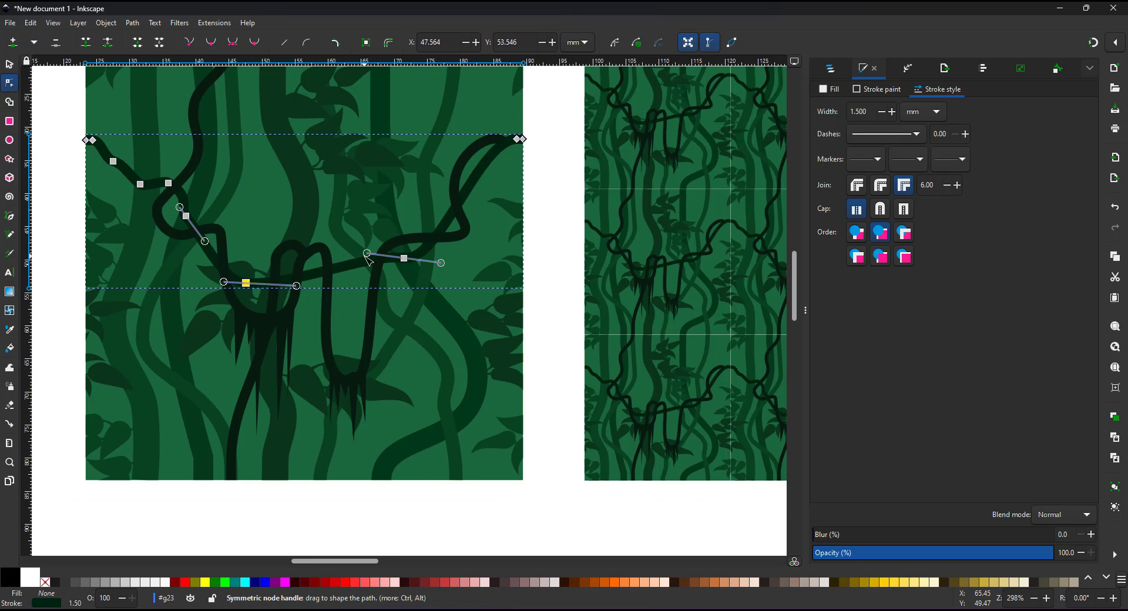
{"action": "left_click_drag", "start_coordinate": [244, 282], "coordinate": [218, 281]}
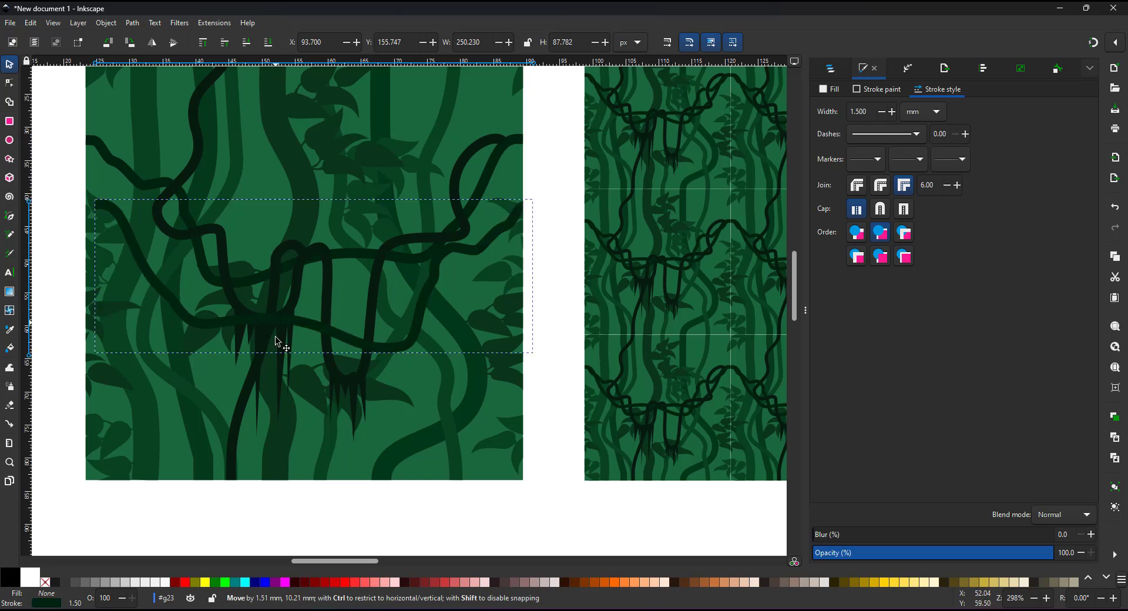
- Shift the vines within the tile and bend the lower vine near its right end
{"action": "left_click_drag", "start_coordinate": [281, 341], "coordinate": [373, 440]}
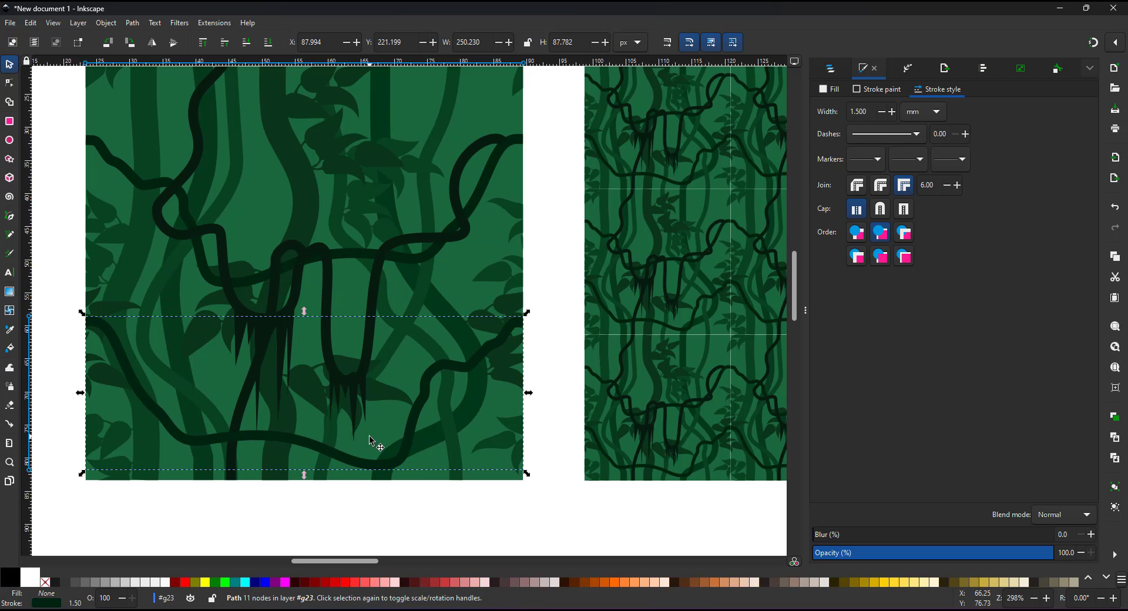
{"action": "left_click", "coordinate": [10, 83]}
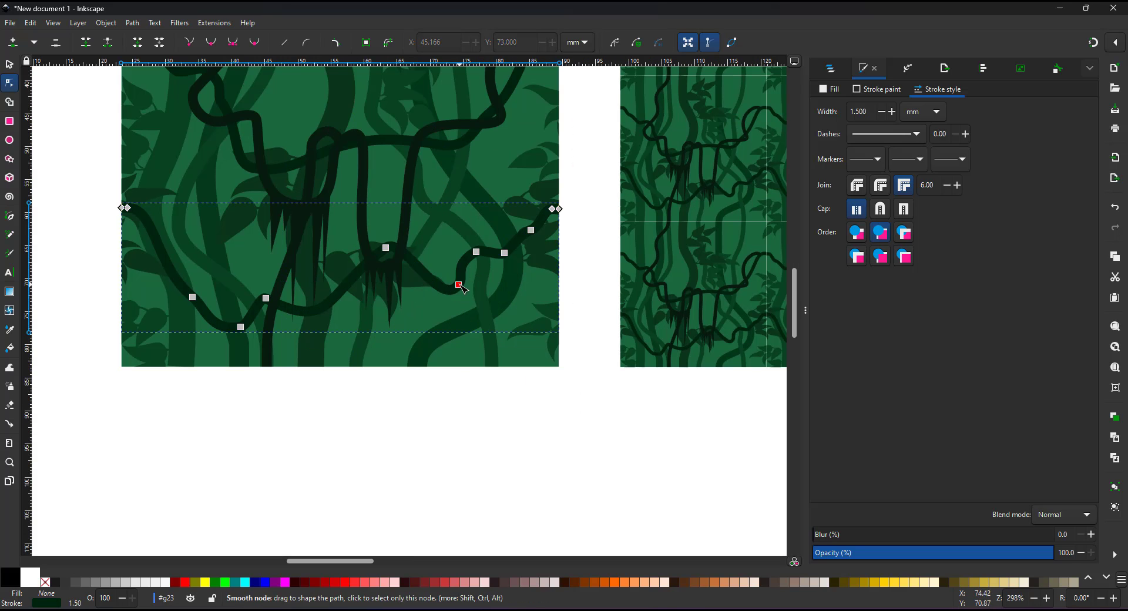
{"action": "left_click_drag", "start_coordinate": [459, 285], "coordinate": [398, 233]}
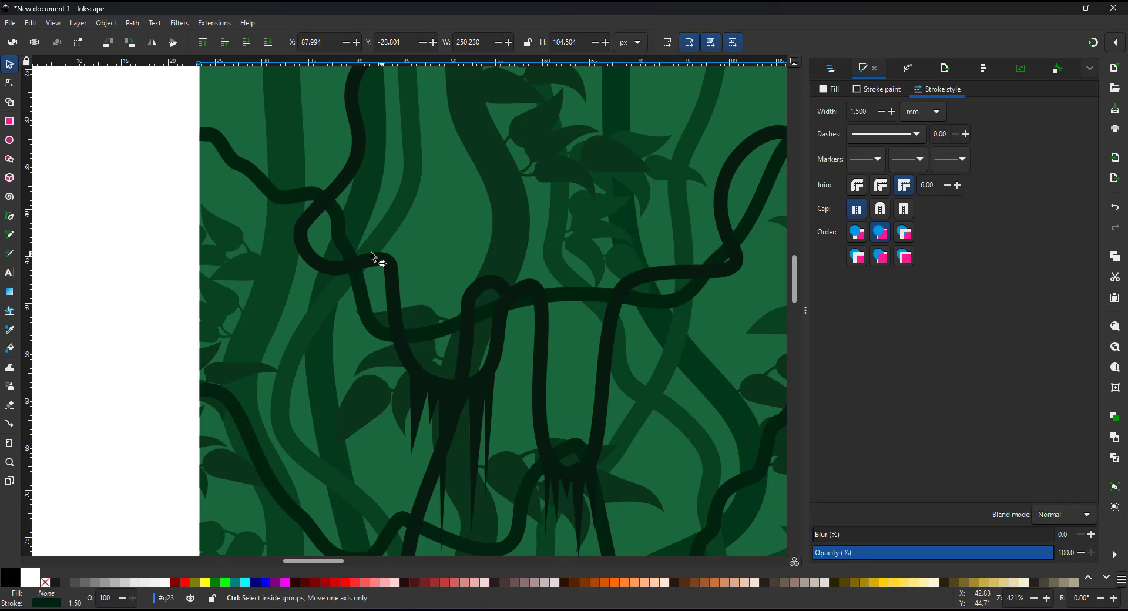
- Node-edit a circle into a pointed leaf, overlay red slit shapes and union them for cutting
{"action": "left_click", "coordinate": [9, 141]}
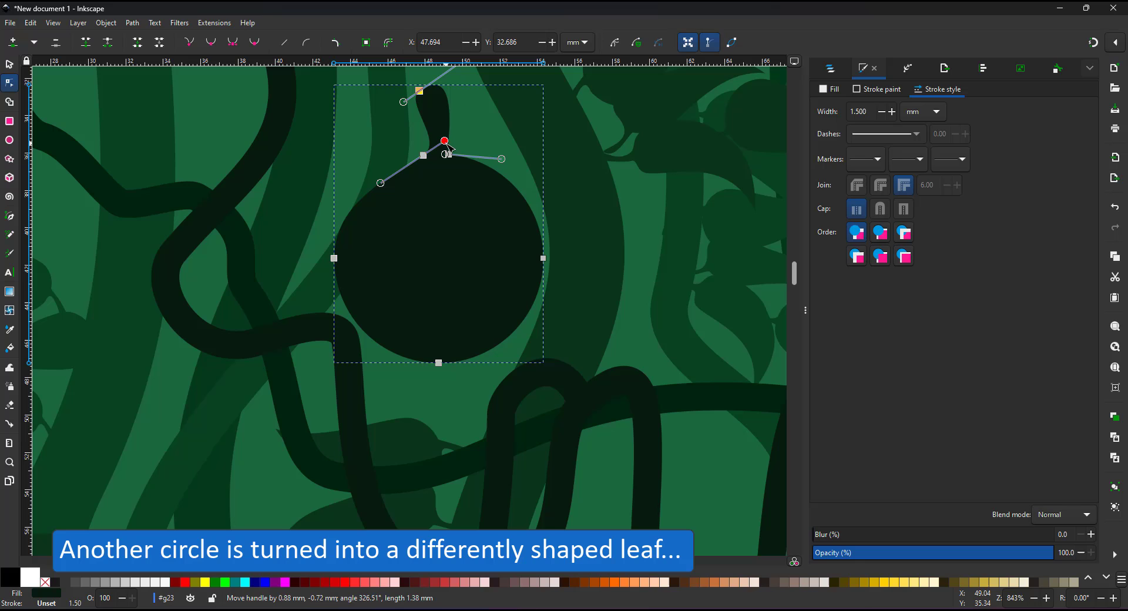
{"action": "left_click_drag", "start_coordinate": [444, 141], "coordinate": [402, 316]}
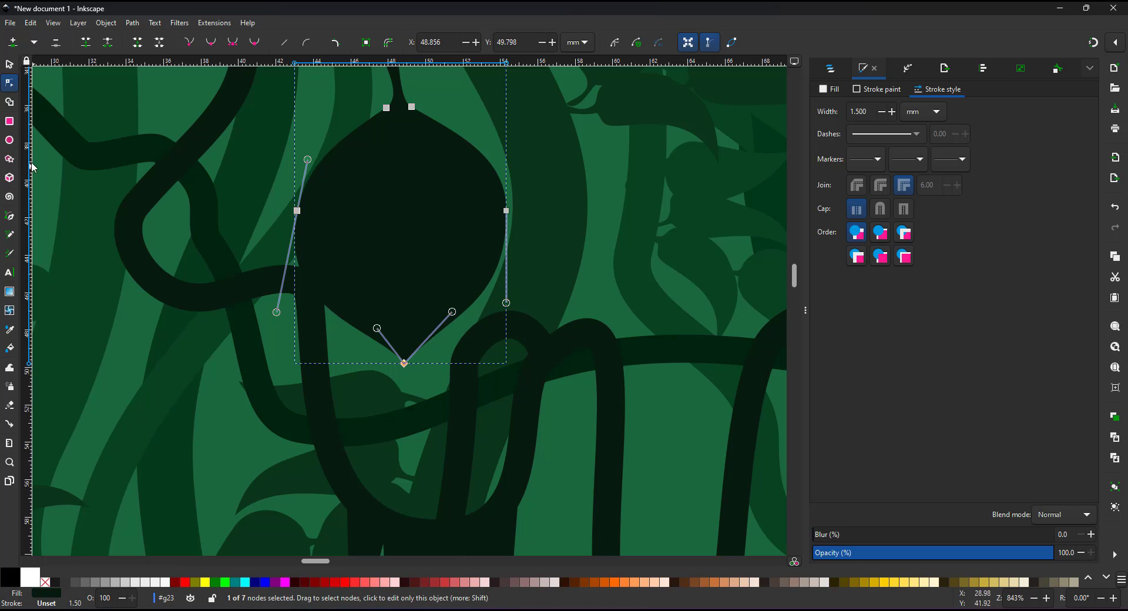
{"action": "left_click", "coordinate": [131, 23]}
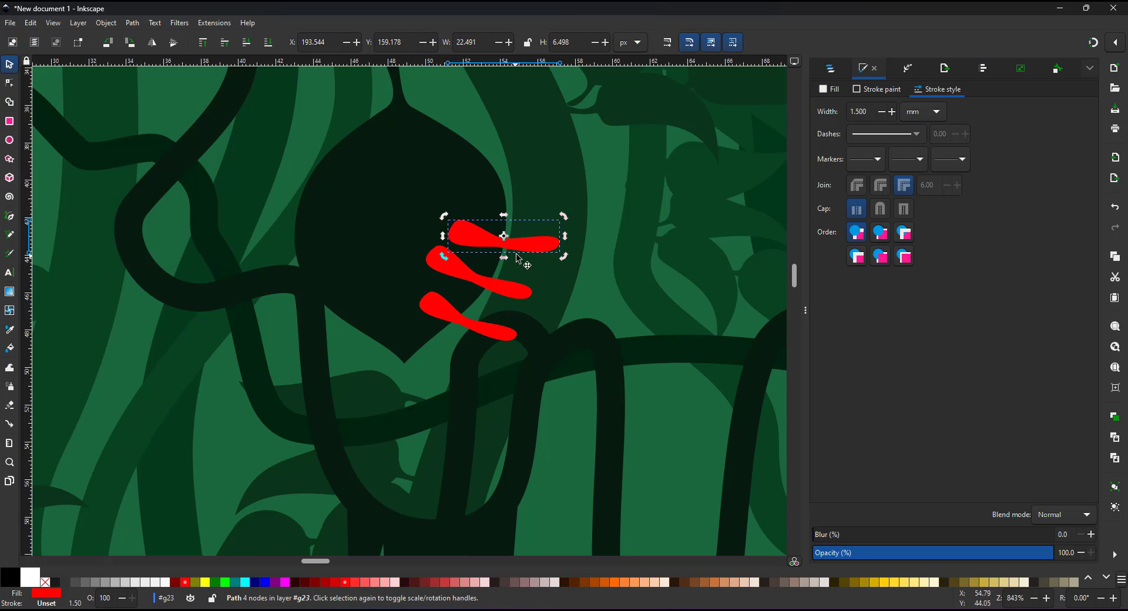
{"action": "left_click_drag", "start_coordinate": [504, 235], "coordinate": [475, 205]}
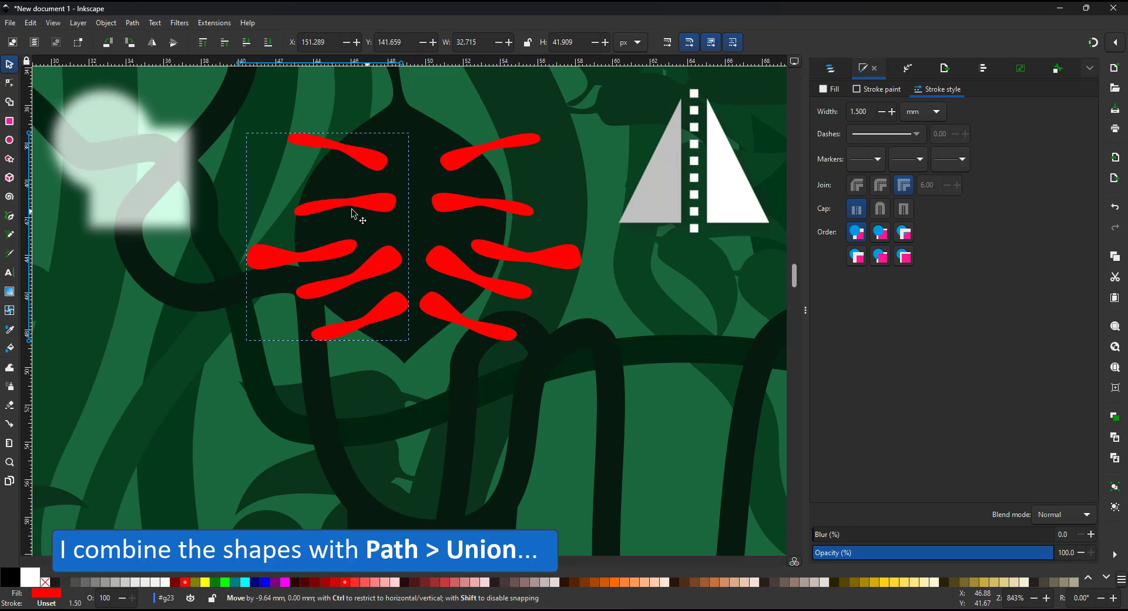
{"action": "key", "text": "ctrl+plus"}
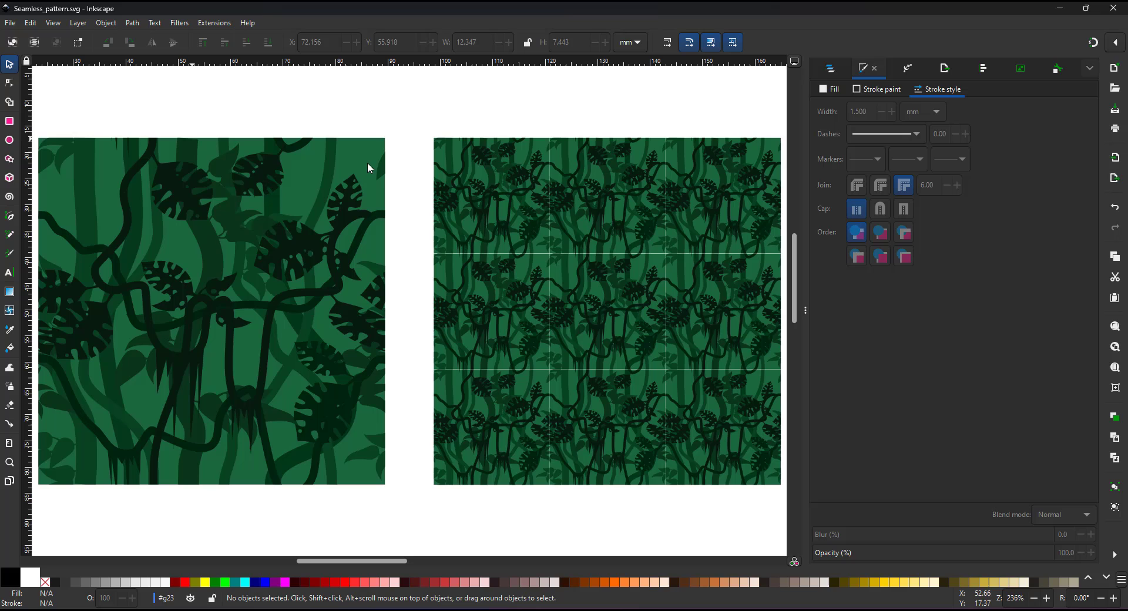
- Add sub-layers bg, lights, detail and colours inside the clip group via Layers and Objects
{"action": "left_click", "coordinate": [828, 69]}
{"action": "type", "text": "bg"}
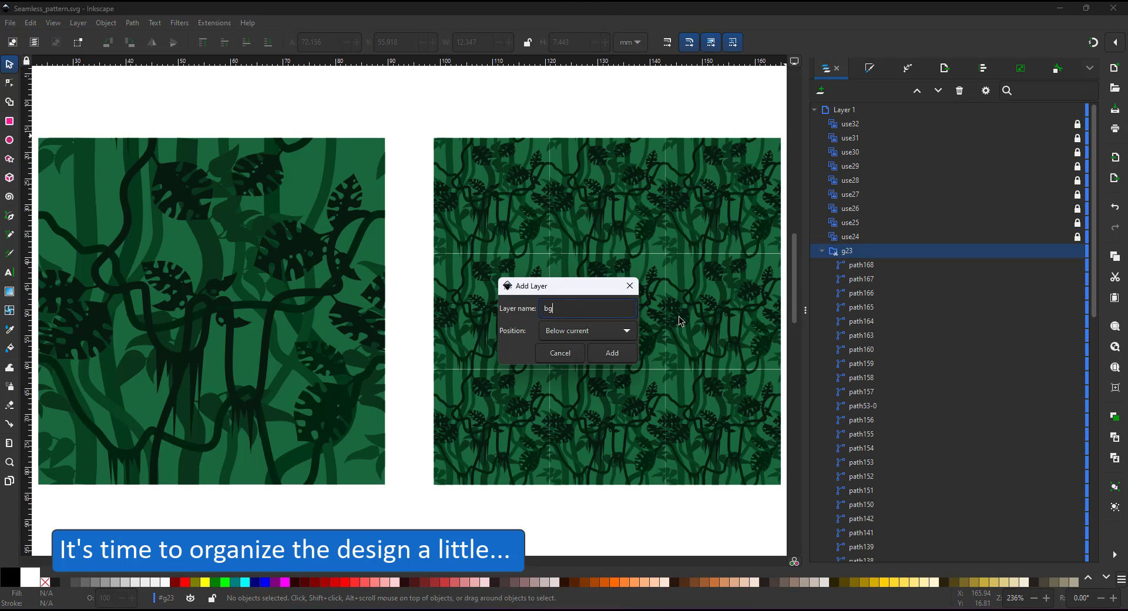
{"action": "left_click", "coordinate": [611, 353]}
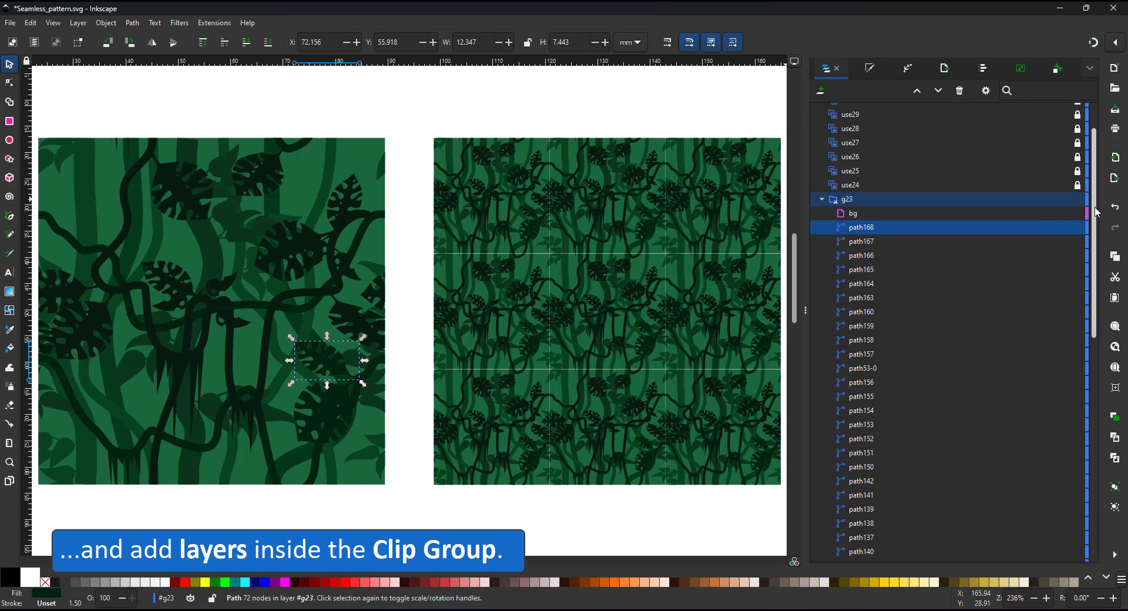
{"action": "left_click", "coordinate": [830, 233]}
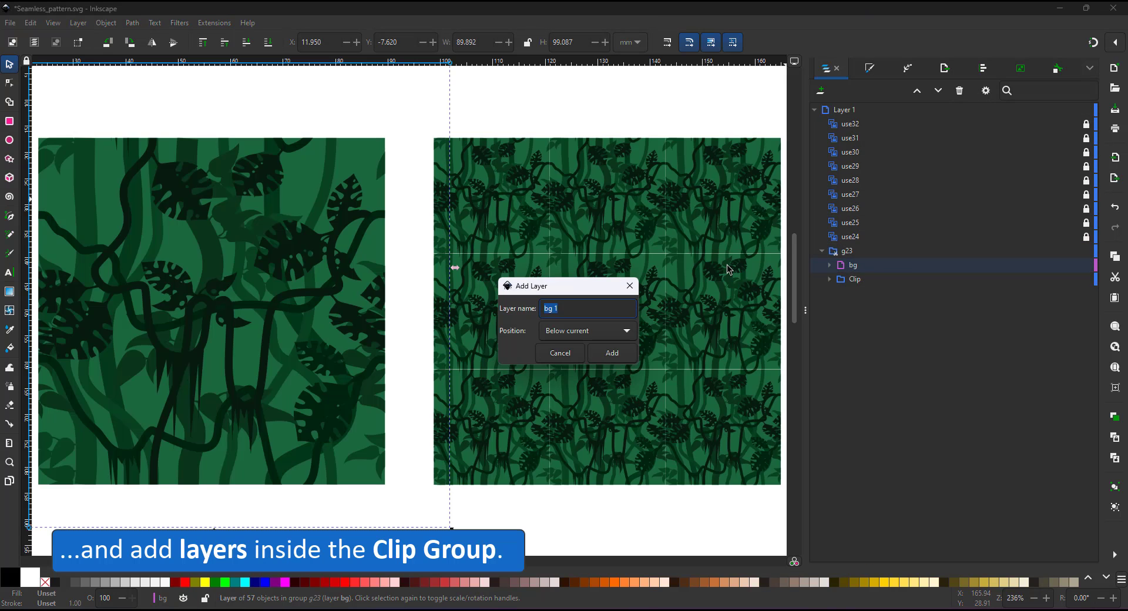
{"action": "left_click", "coordinate": [611, 352]}
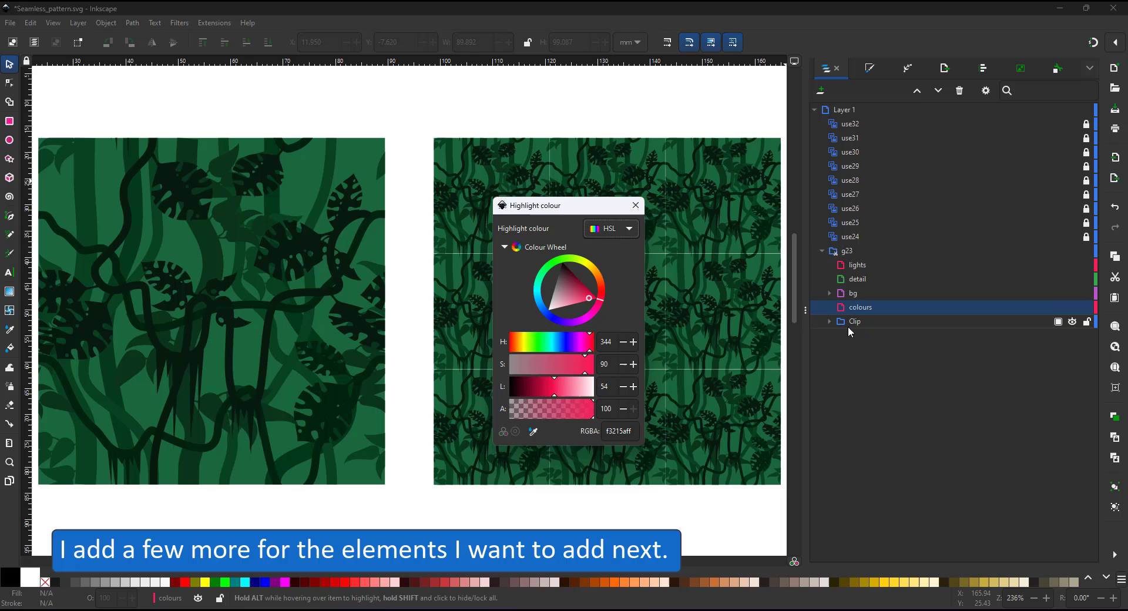
{"action": "left_click", "coordinate": [635, 206]}
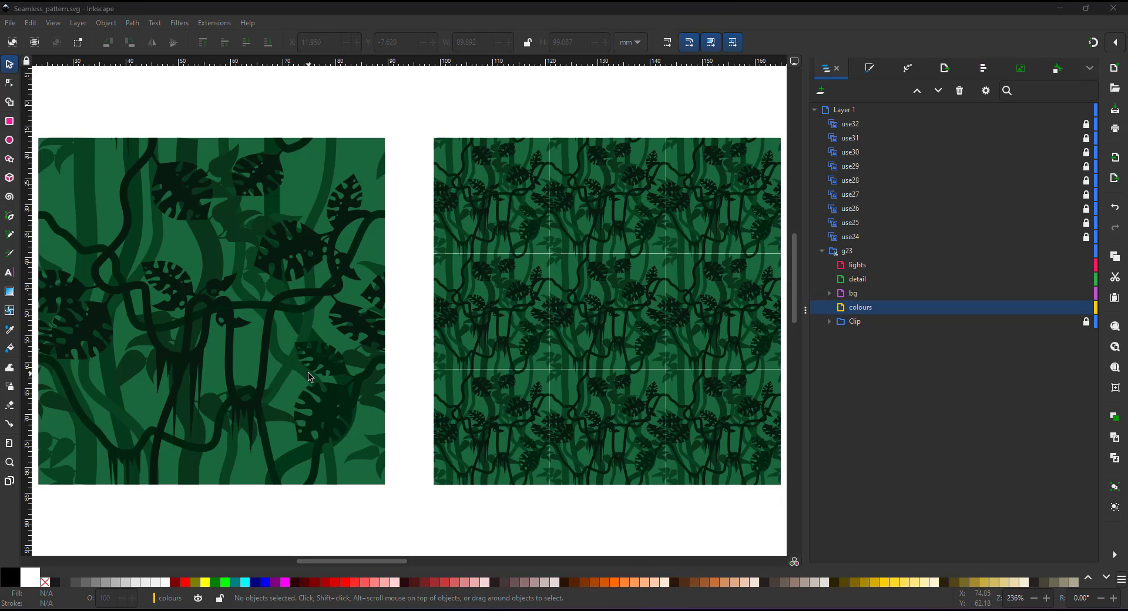
- Draw two tall strips in the colours layer and give each a pale vertical linear gradient fill
{"action": "left_click_drag", "start_coordinate": [74, 120], "coordinate": [138, 502]}
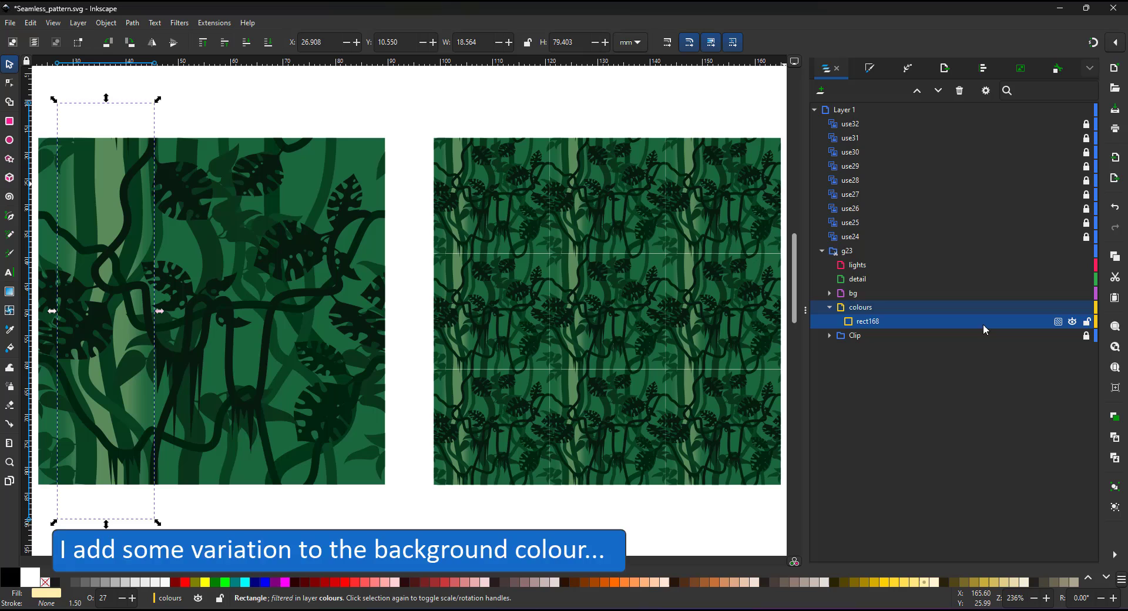
{"action": "left_click_drag", "start_coordinate": [158, 312], "coordinate": [173, 312]}
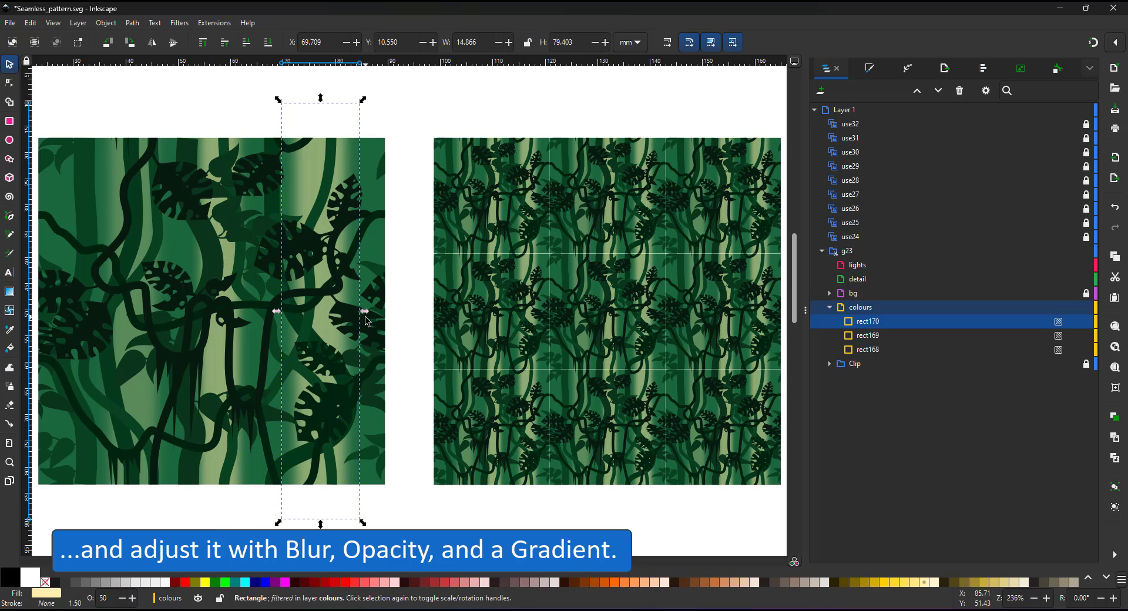
{"action": "left_click", "coordinate": [870, 69]}
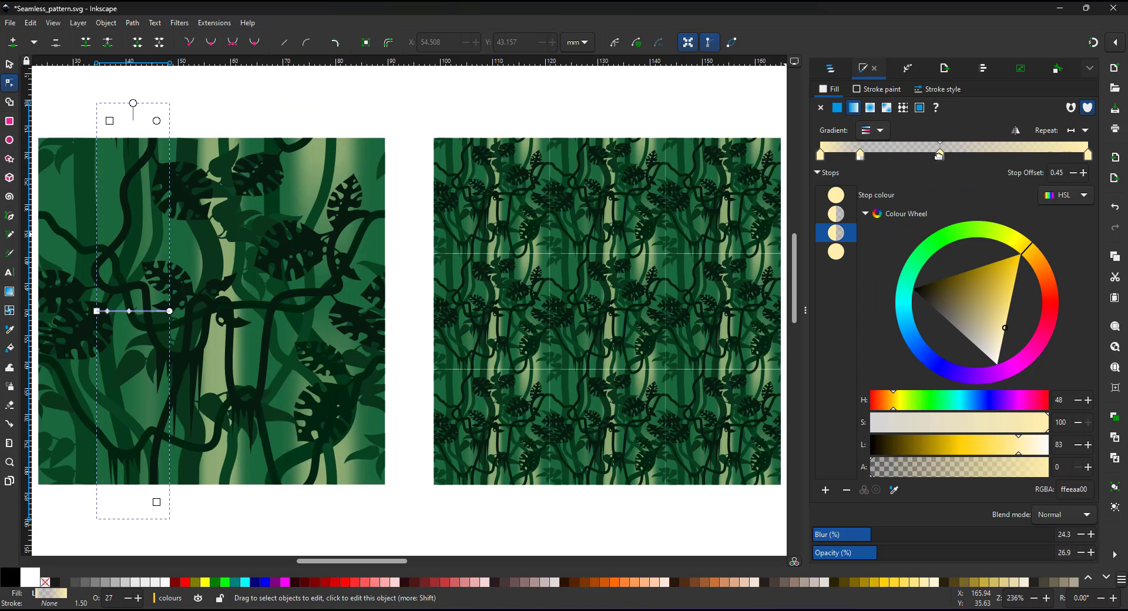
{"action": "left_click_drag", "start_coordinate": [169, 311], "coordinate": [138, 423]}
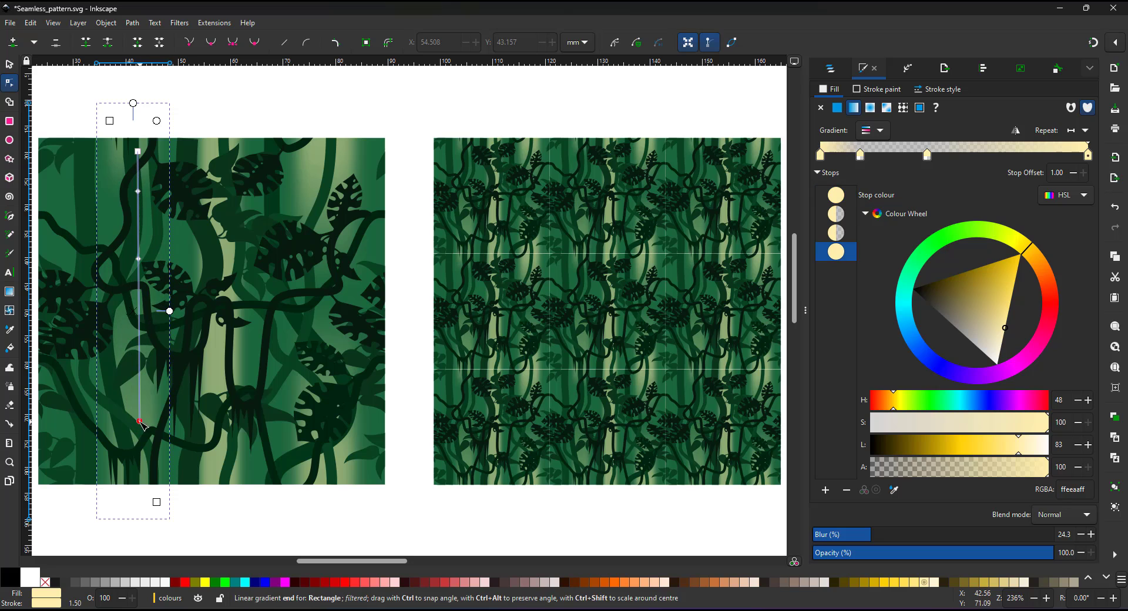
{"action": "left_click", "coordinate": [836, 108]}
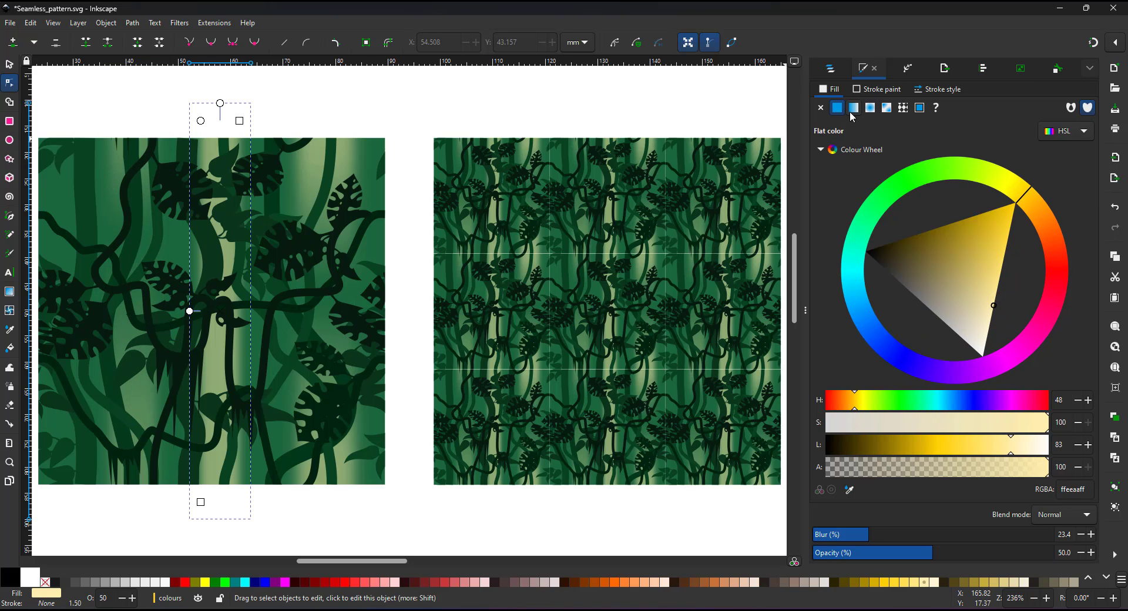
{"action": "left_click", "coordinate": [853, 108]}
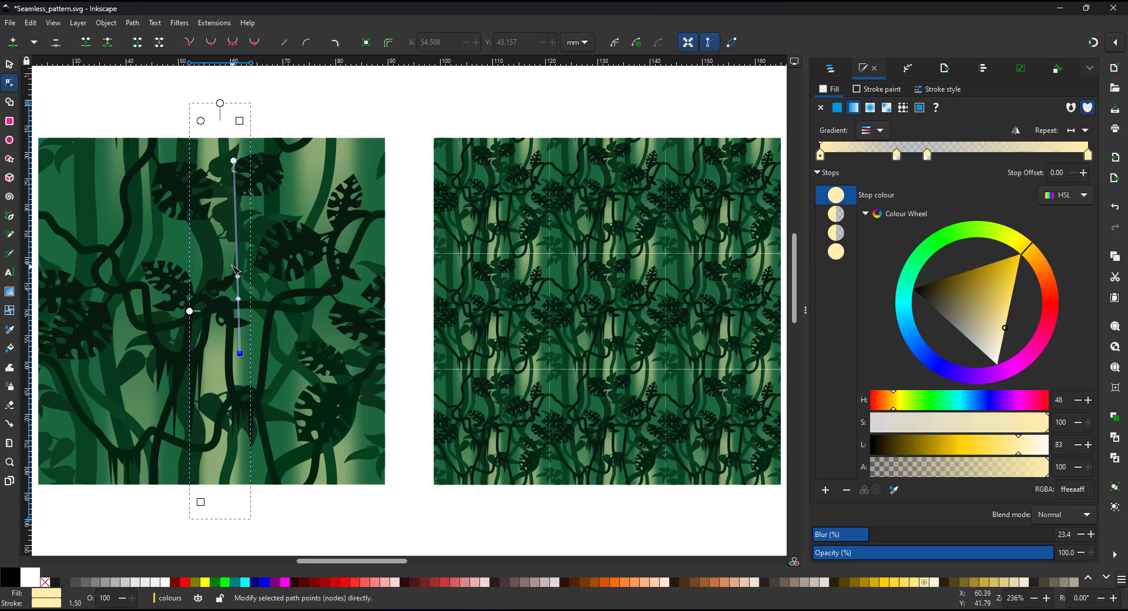
- Draw blurred bright green light circles and duplicate them around the tile
{"action": "left_click", "coordinate": [10, 140]}
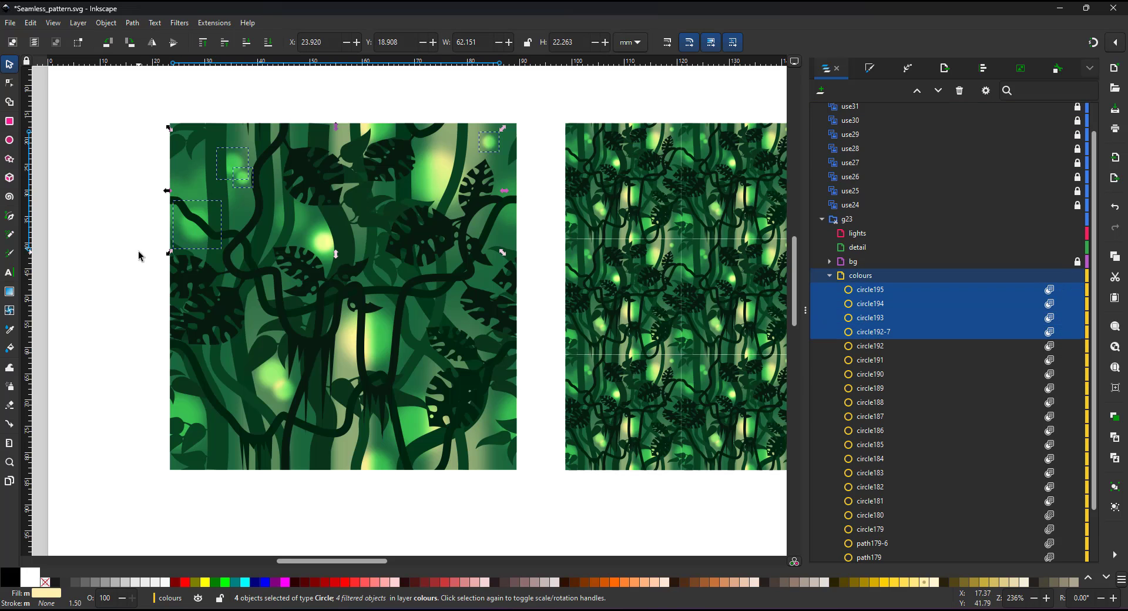
{"action": "left_click", "coordinate": [467, 298]}
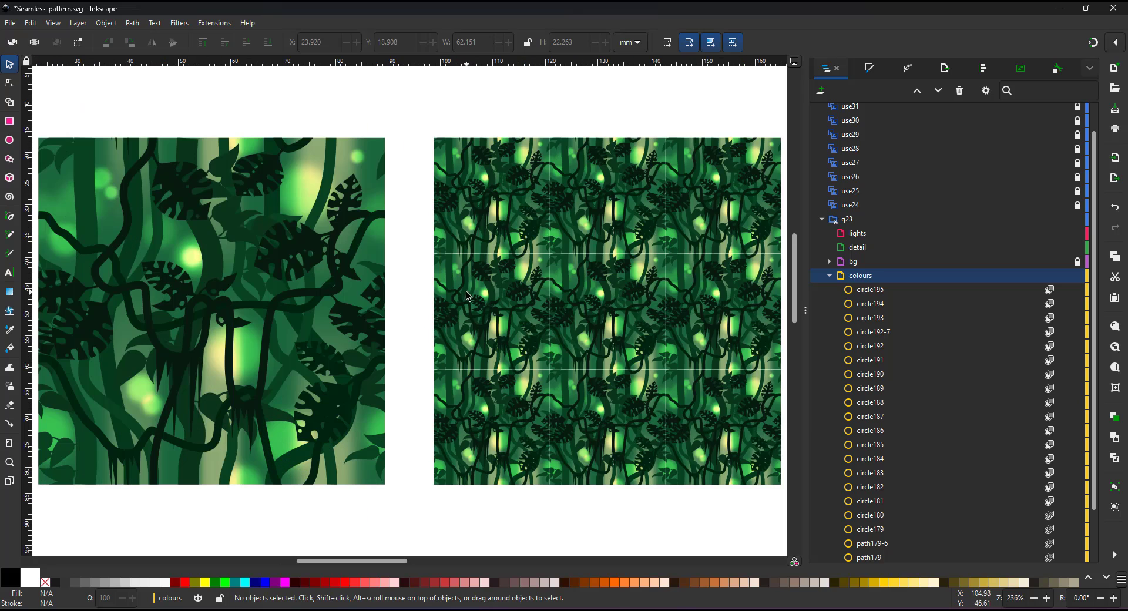
{"action": "mouse_move", "coordinate": [231, 281]}
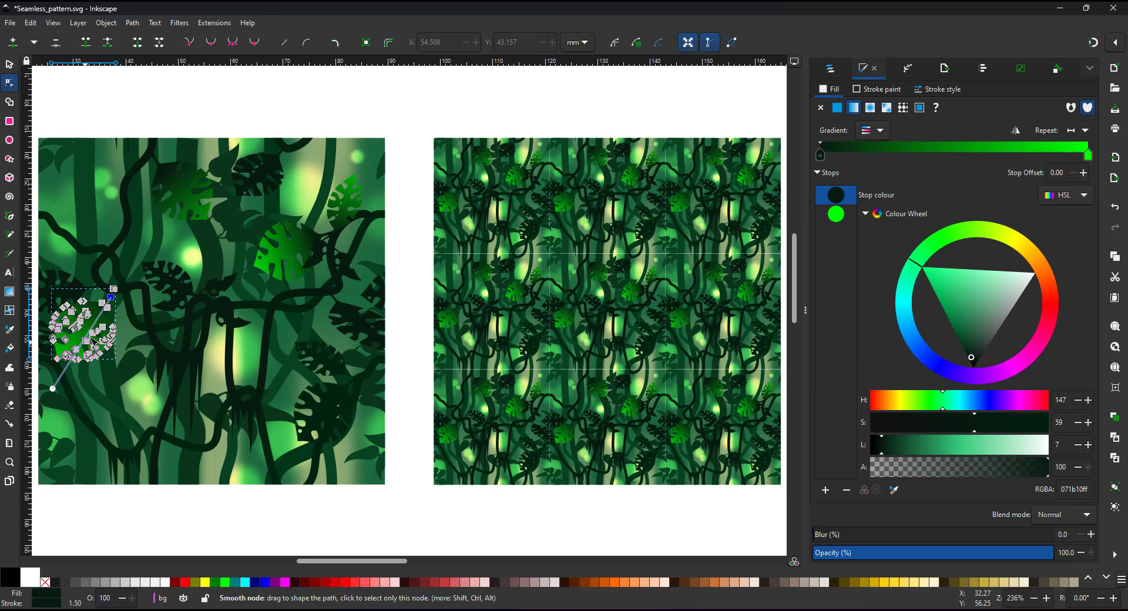
- Add a yellow gradient stop so the leaf fades from dark green to yellow at the tip
{"action": "left_click", "coordinate": [836, 214]}
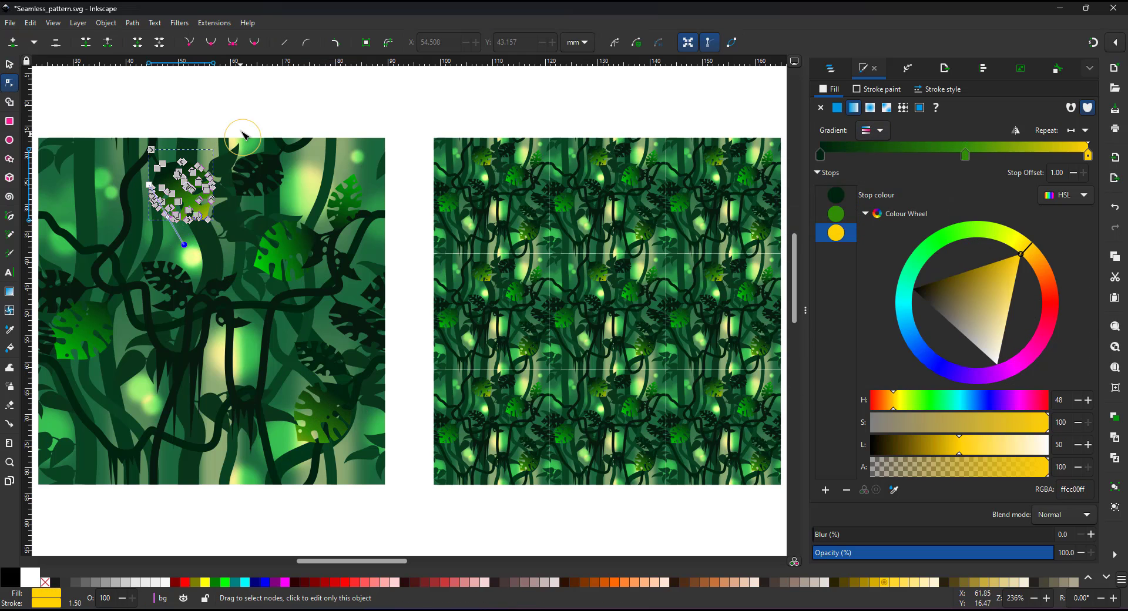
- Shape the pink flower's petals, group them and create a linked clone for the detail group
{"action": "left_click", "coordinate": [155, 23]}
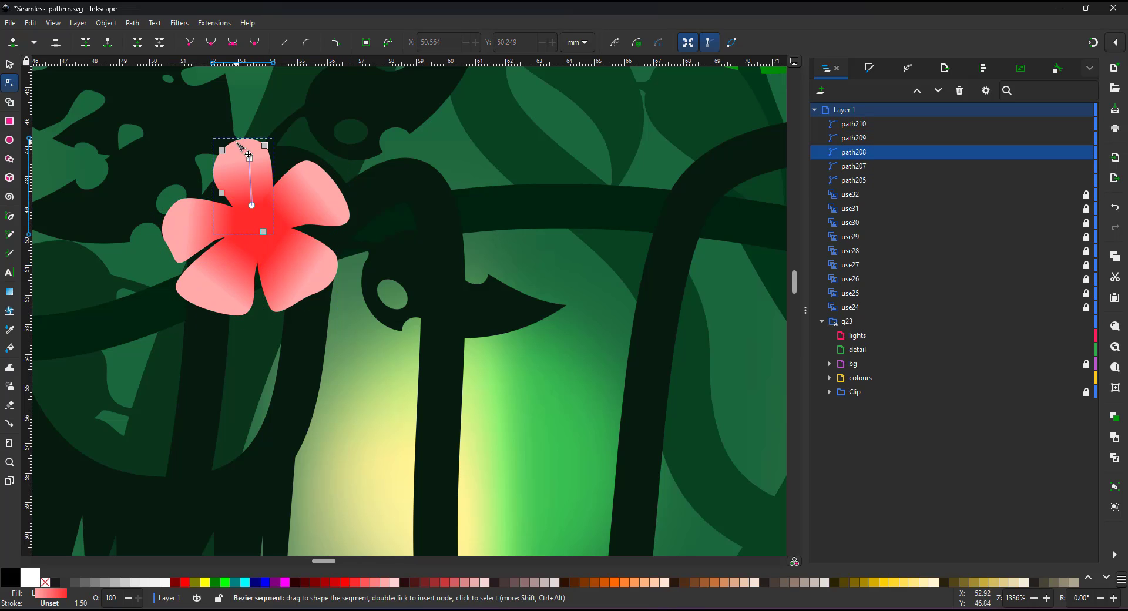
{"action": "left_click_drag", "start_coordinate": [241, 148], "coordinate": [251, 136]}
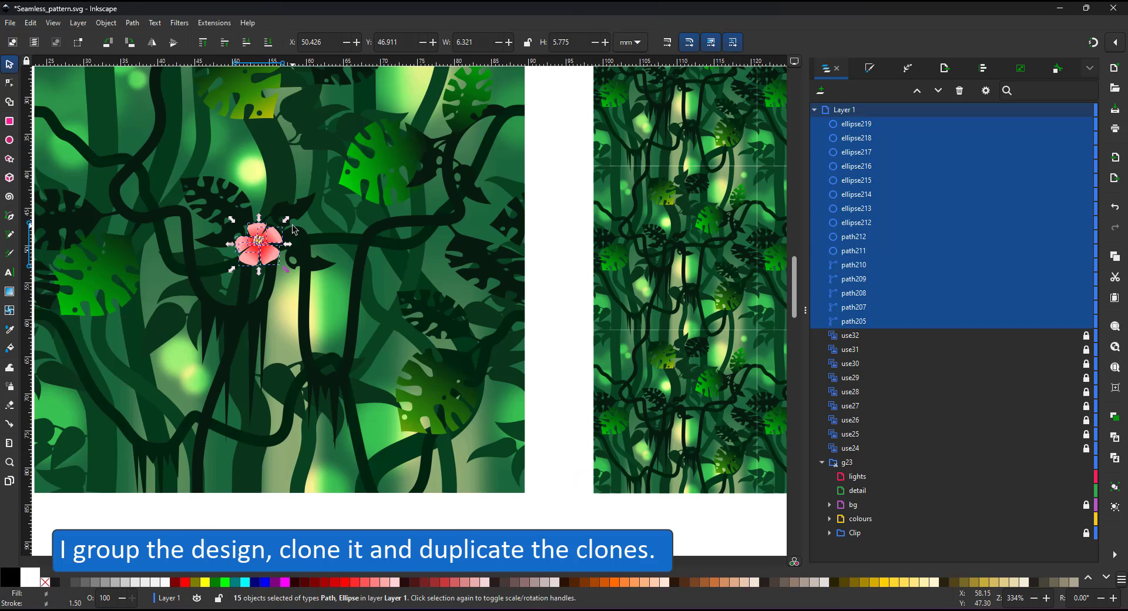
{"action": "left_click", "coordinate": [31, 23]}
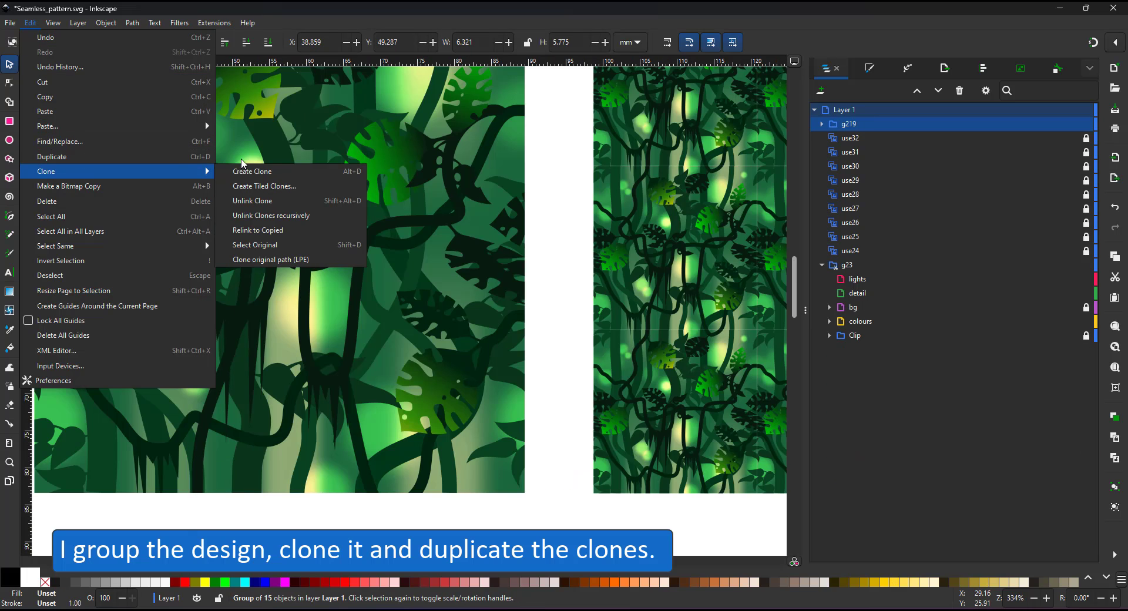
{"action": "left_click", "coordinate": [252, 172]}
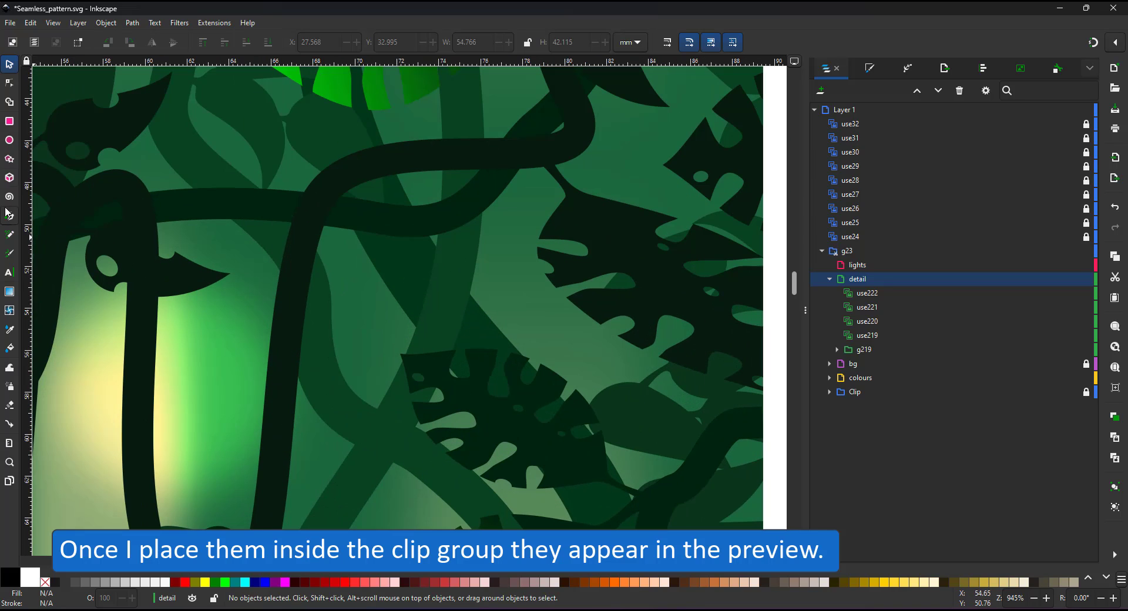
{"action": "left_click", "coordinate": [10, 215]}
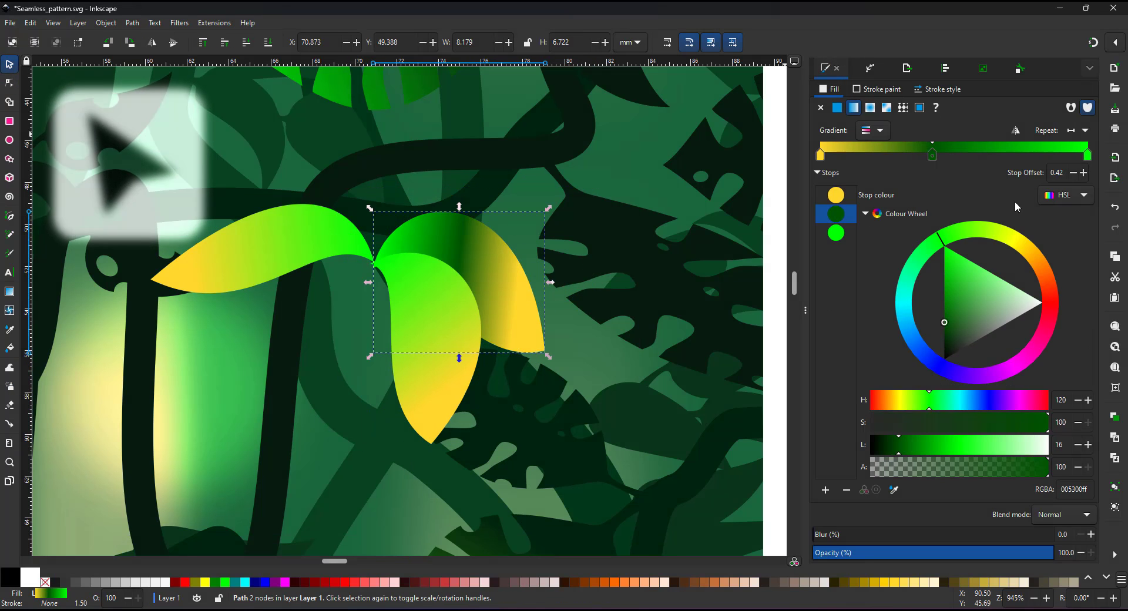
- Fill the blossom petals with a green-yellow gradient and give the stem a tapered stroke
{"action": "left_click", "coordinate": [991, 283]}
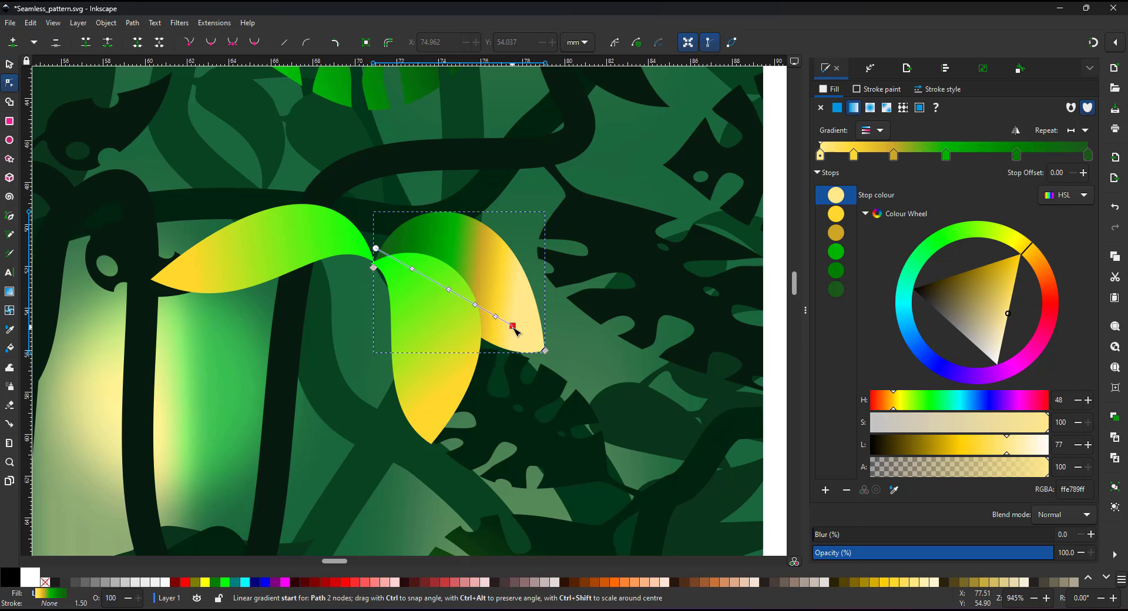
{"action": "left_click", "coordinate": [882, 130]}
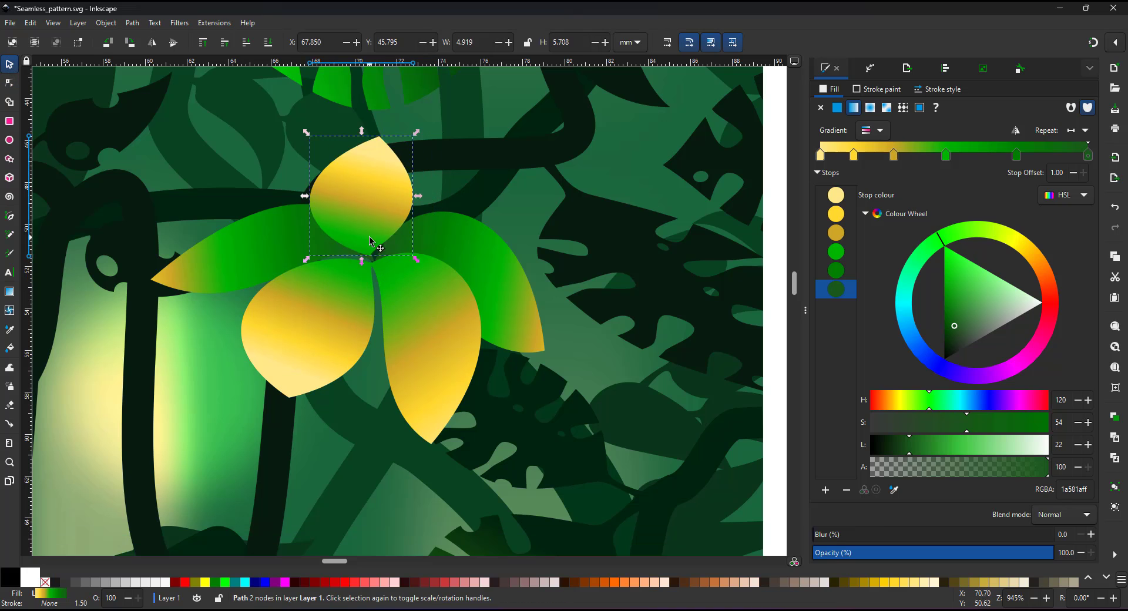
{"action": "left_click", "coordinate": [9, 81]}
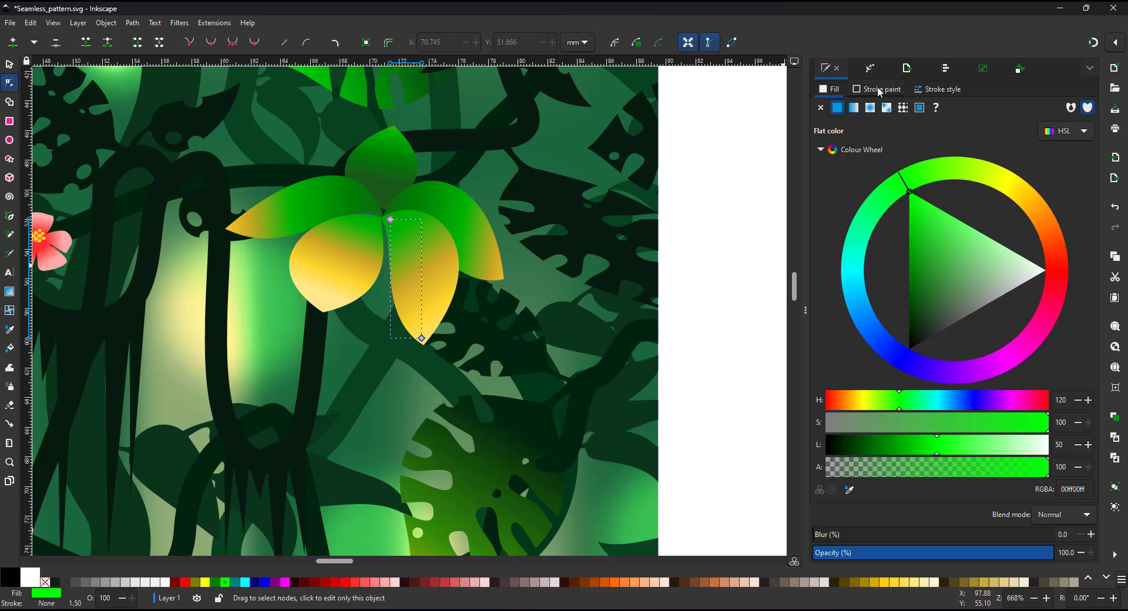
{"action": "left_click", "coordinate": [942, 89]}
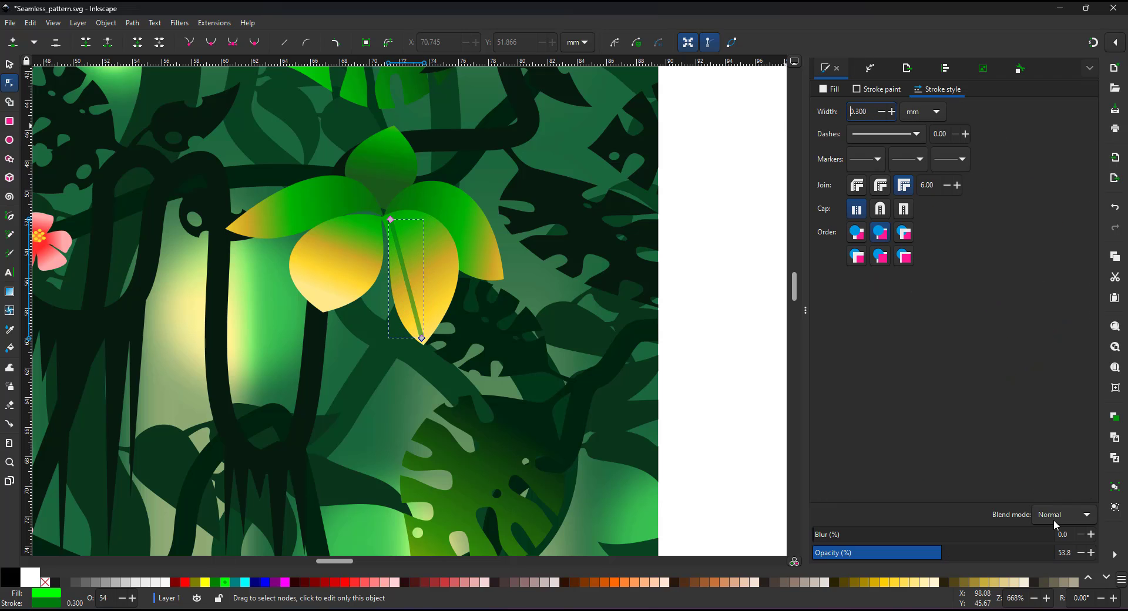
{"action": "left_click", "coordinate": [869, 68]}
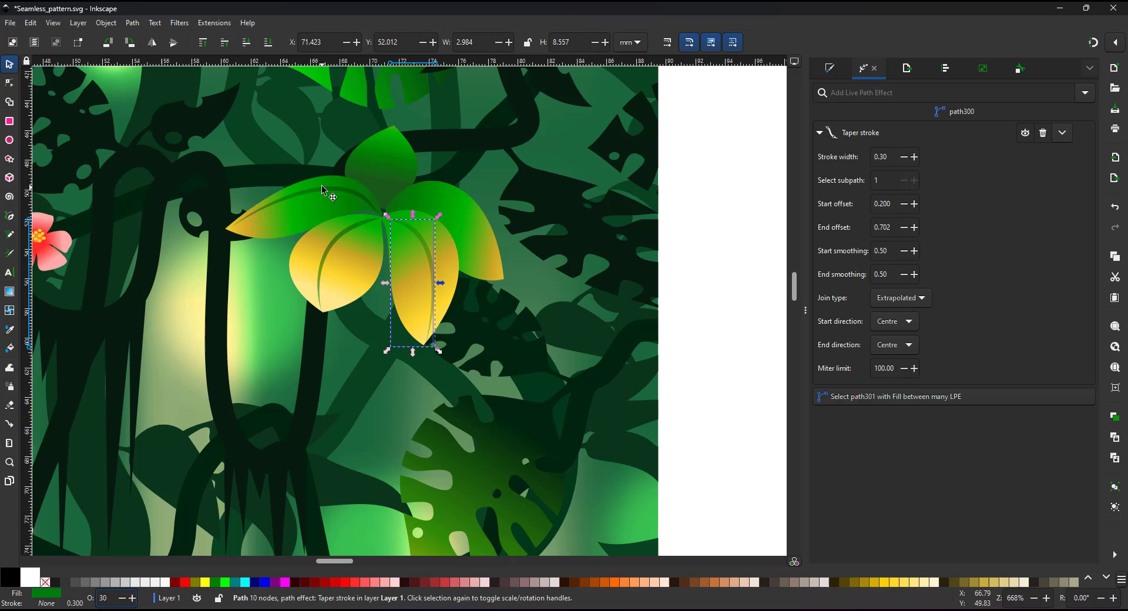
{"action": "left_click", "coordinate": [10, 81]}
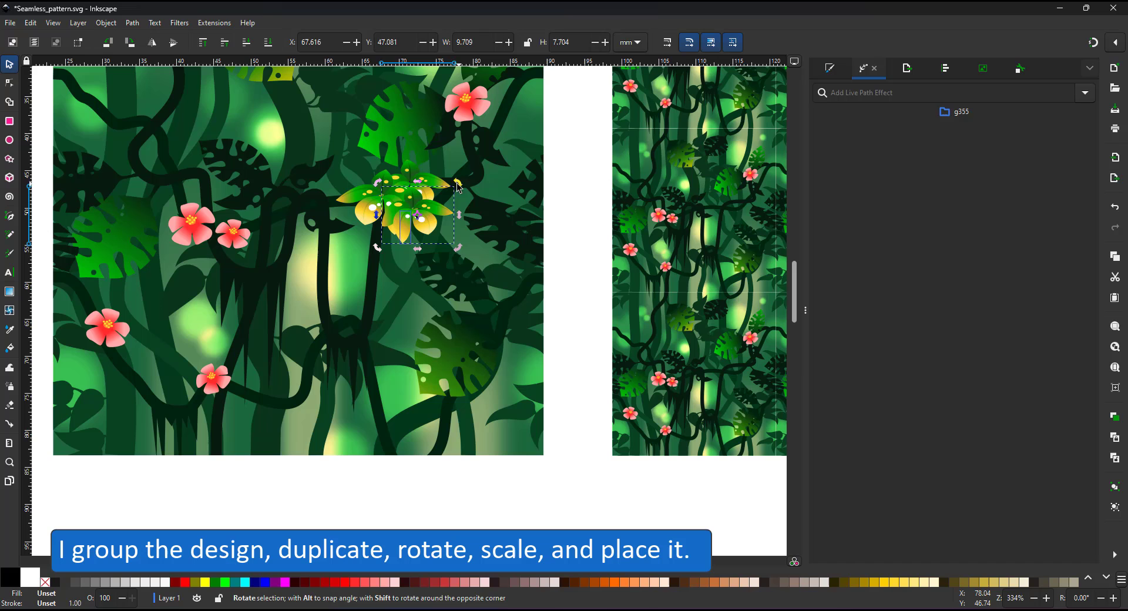
- Rotate the blossom cluster into place and position the beaded brown vine on the tile
{"action": "left_click_drag", "start_coordinate": [417, 213], "coordinate": [152, 393]}
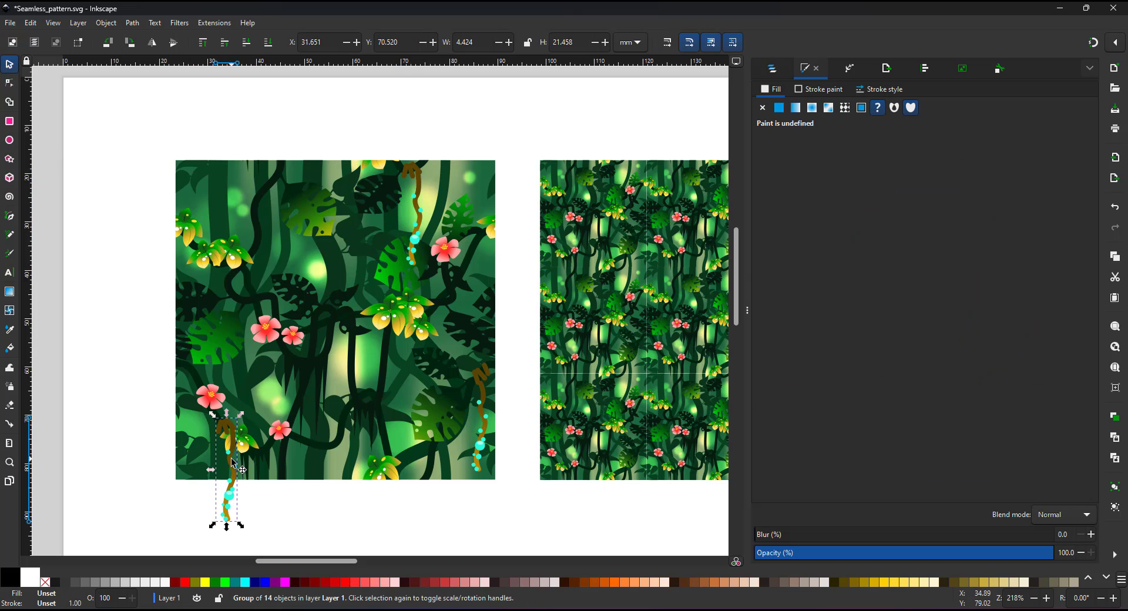
{"action": "left_click_drag", "start_coordinate": [226, 468], "coordinate": [335, 331]}
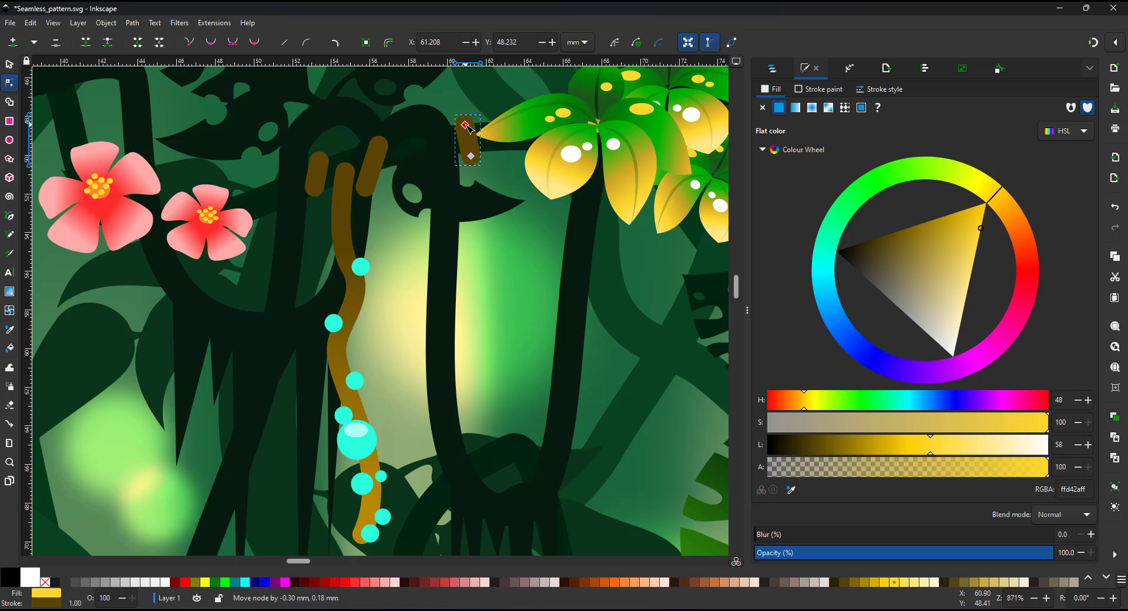
{"action": "left_click_drag", "start_coordinate": [466, 155], "coordinate": [507, 340]}
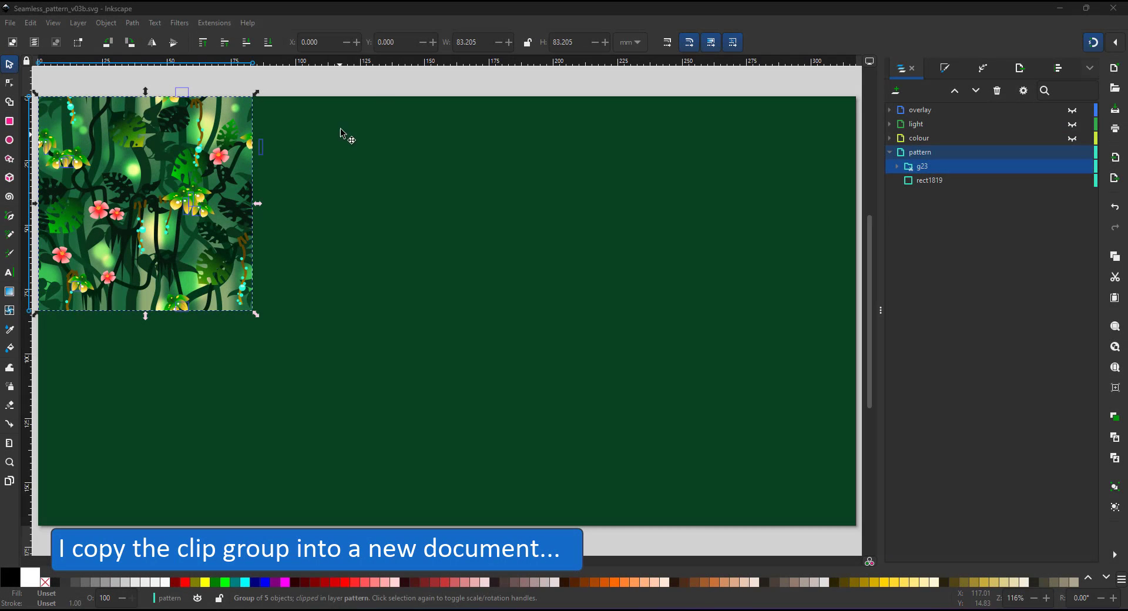
{"action": "mouse_move", "coordinate": [163, 93]}
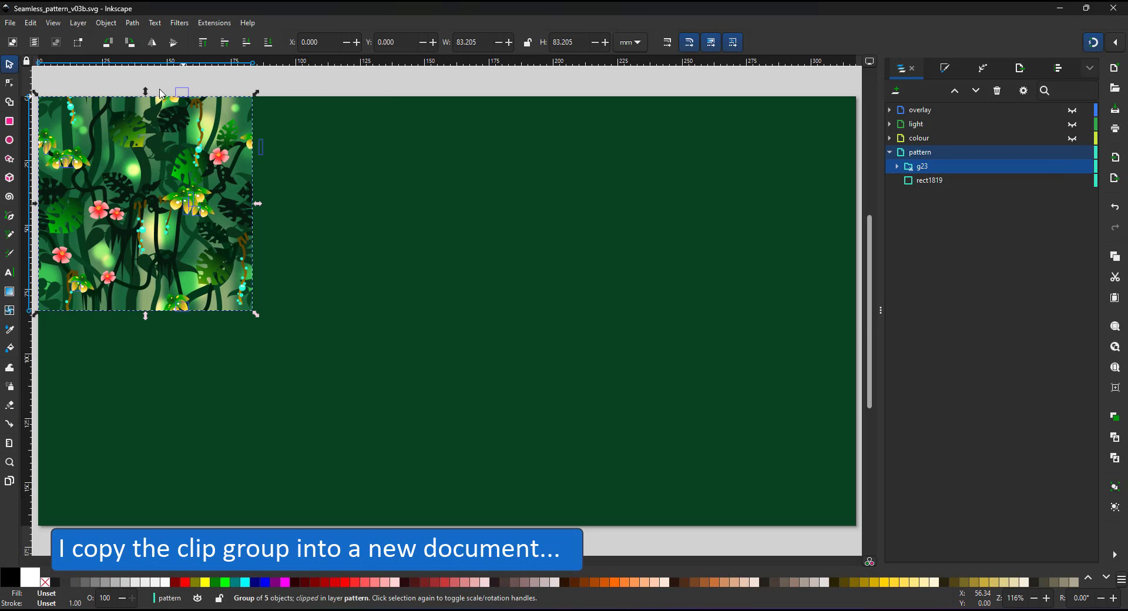
- Convert the tile group to a pattern, fill the large rectangle with it and hide the source tile
{"action": "left_click", "coordinate": [105, 24]}
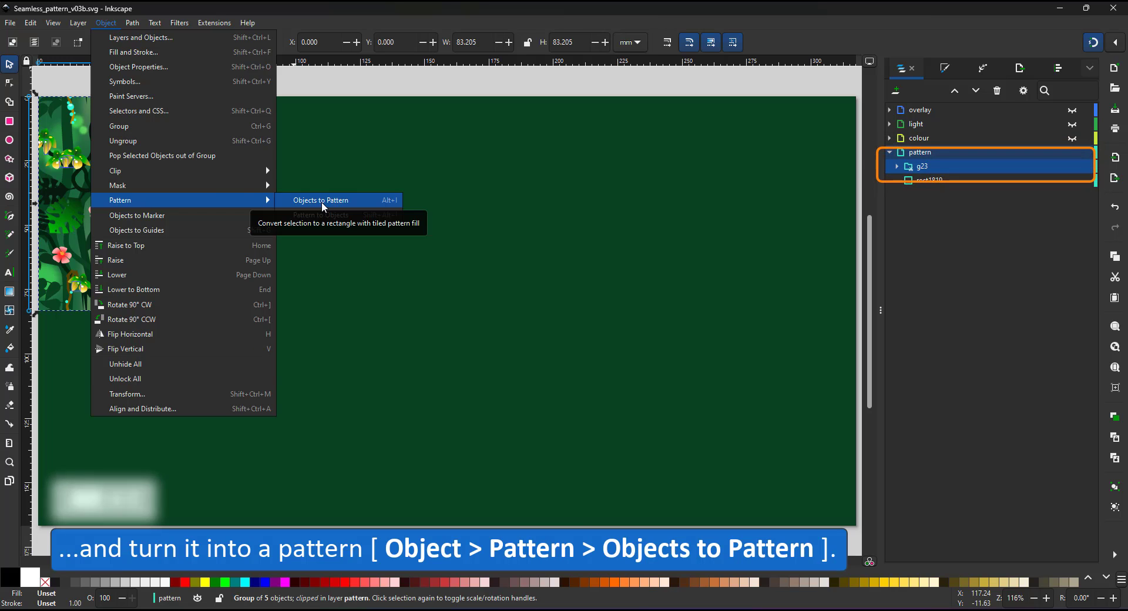
{"action": "left_click", "coordinate": [319, 199]}
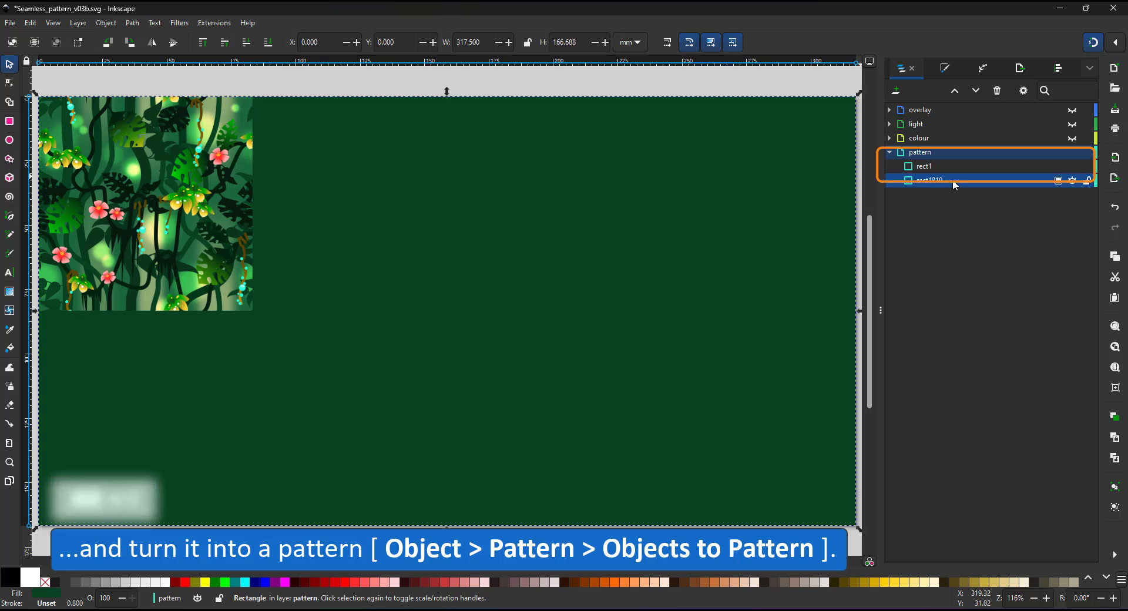
{"action": "left_click", "coordinate": [943, 69]}
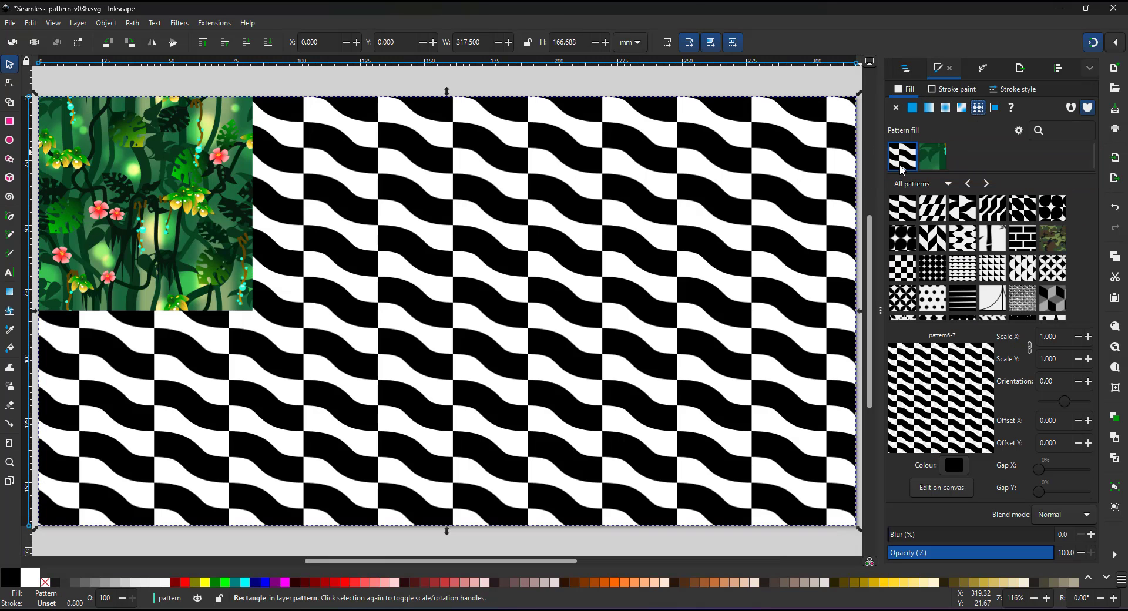
{"action": "left_click", "coordinate": [933, 158]}
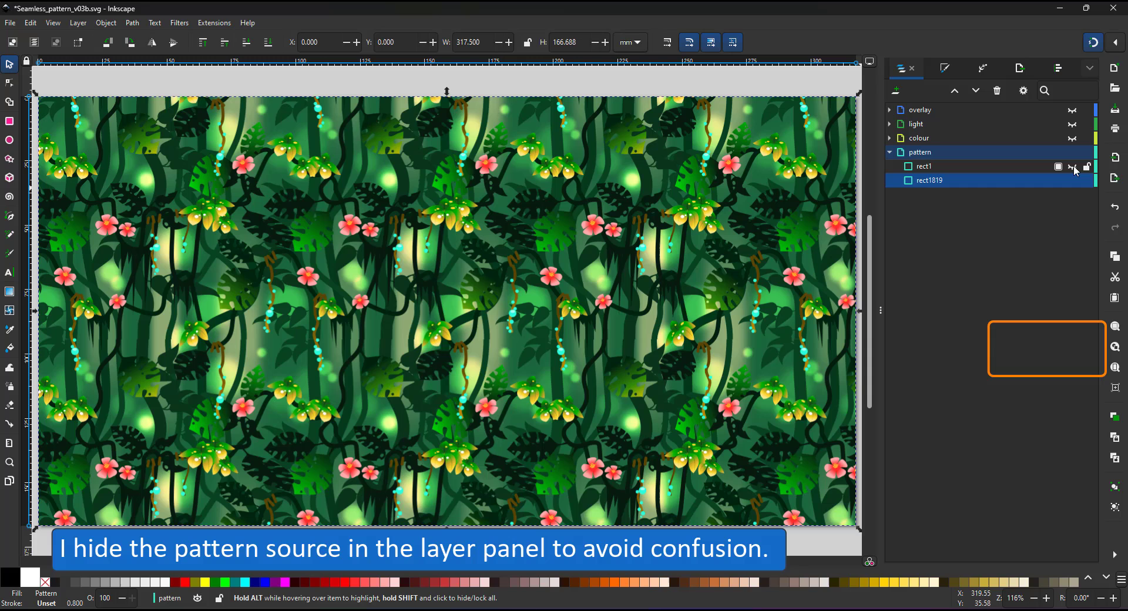
{"action": "left_click", "coordinate": [1072, 169]}
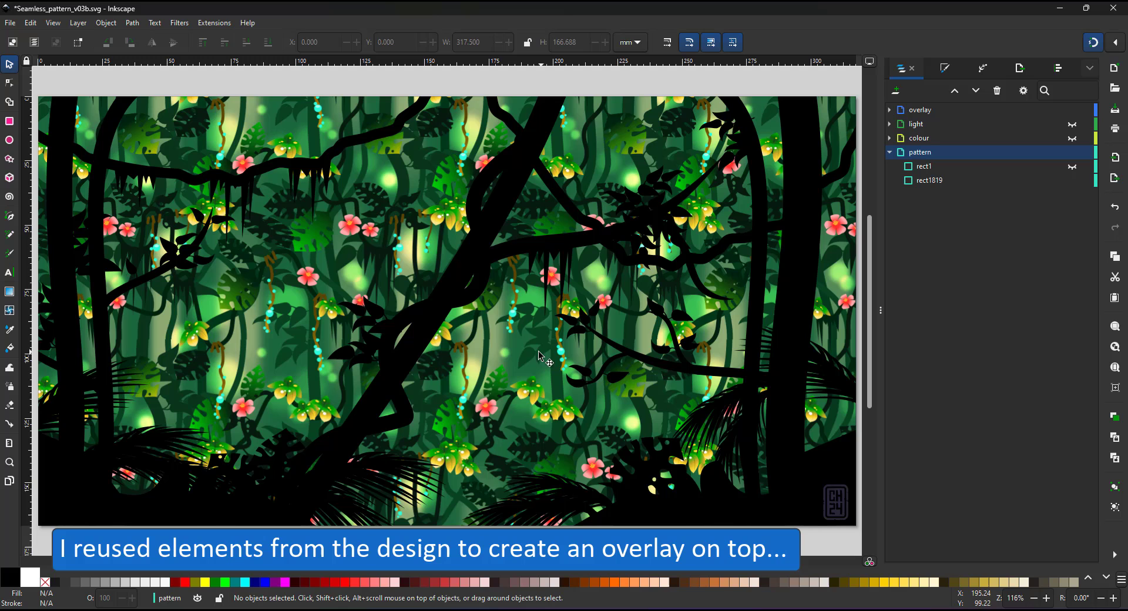
- Unhide the silhouette overlay, light and colour effect layers above the pattern layer
{"action": "left_click", "coordinate": [889, 110]}
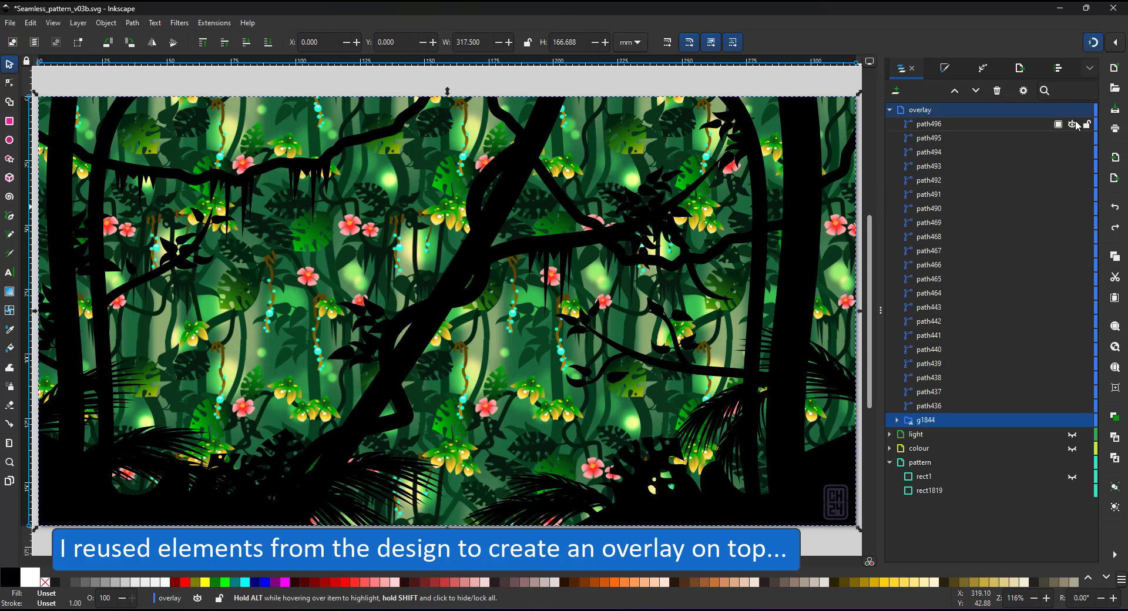
{"action": "left_click", "coordinate": [890, 110]}
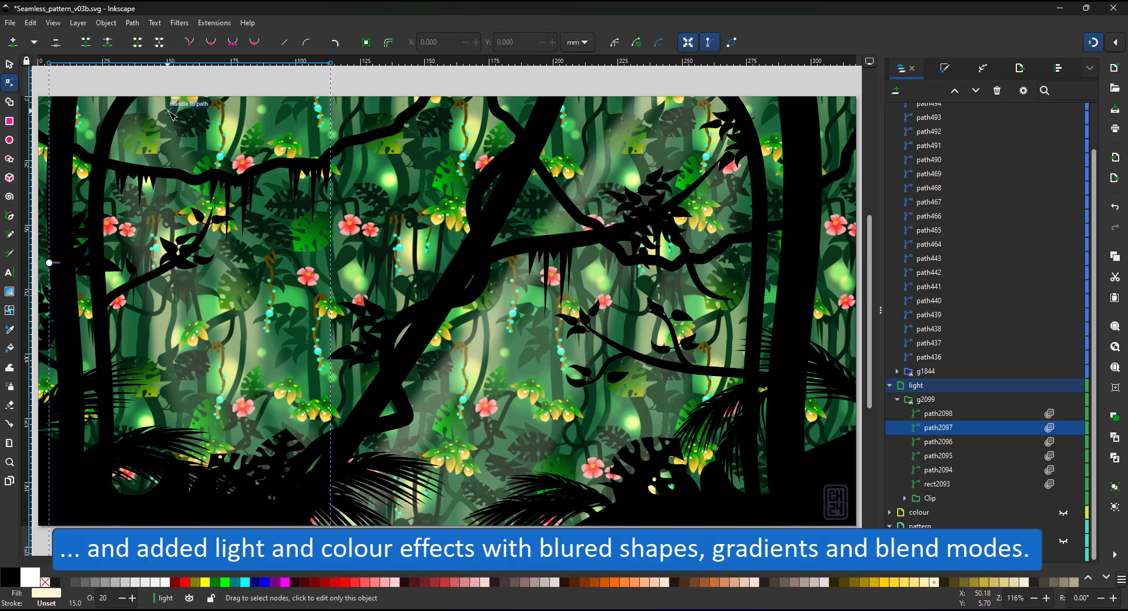
{"action": "left_click", "coordinate": [937, 442]}
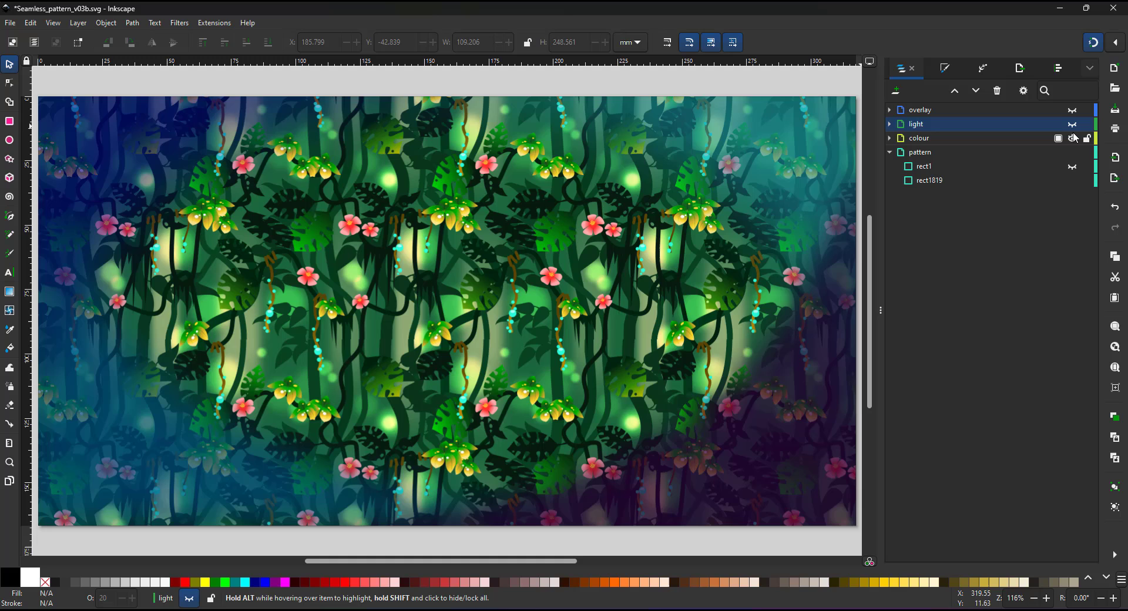
{"action": "left_click", "coordinate": [920, 153]}
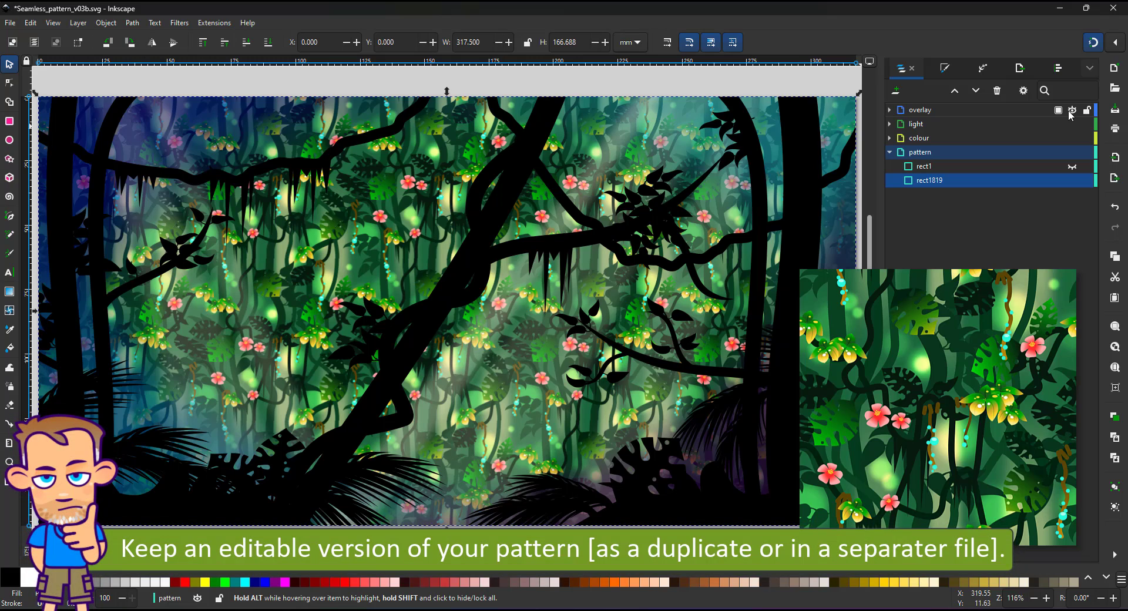
{"action": "mouse_move", "coordinate": [1067, 116]}
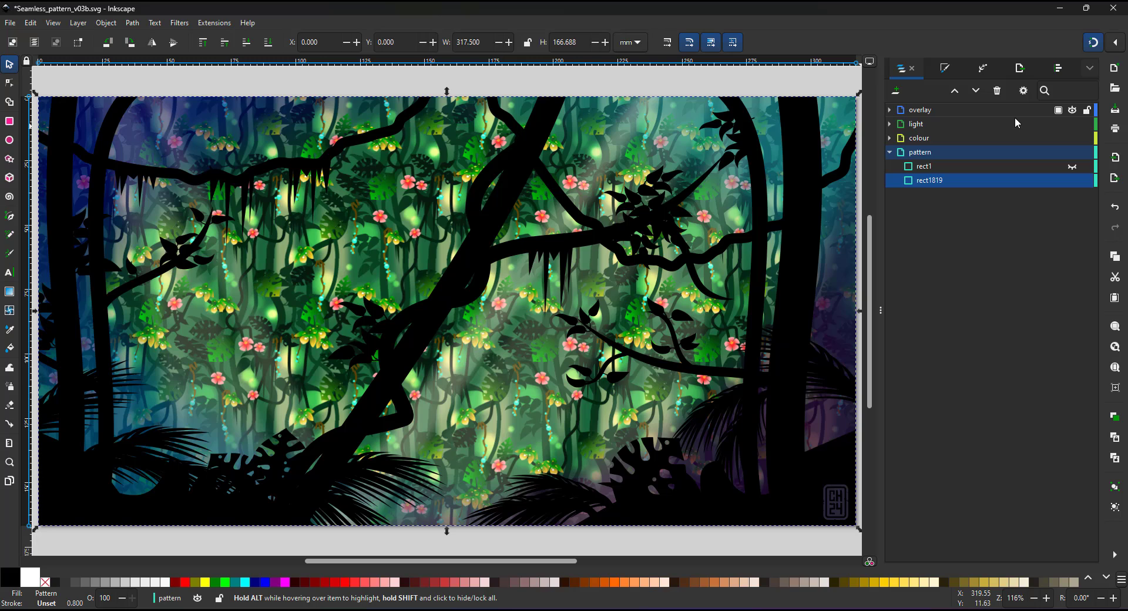
{"action": "mouse_move", "coordinate": [978, 139]}
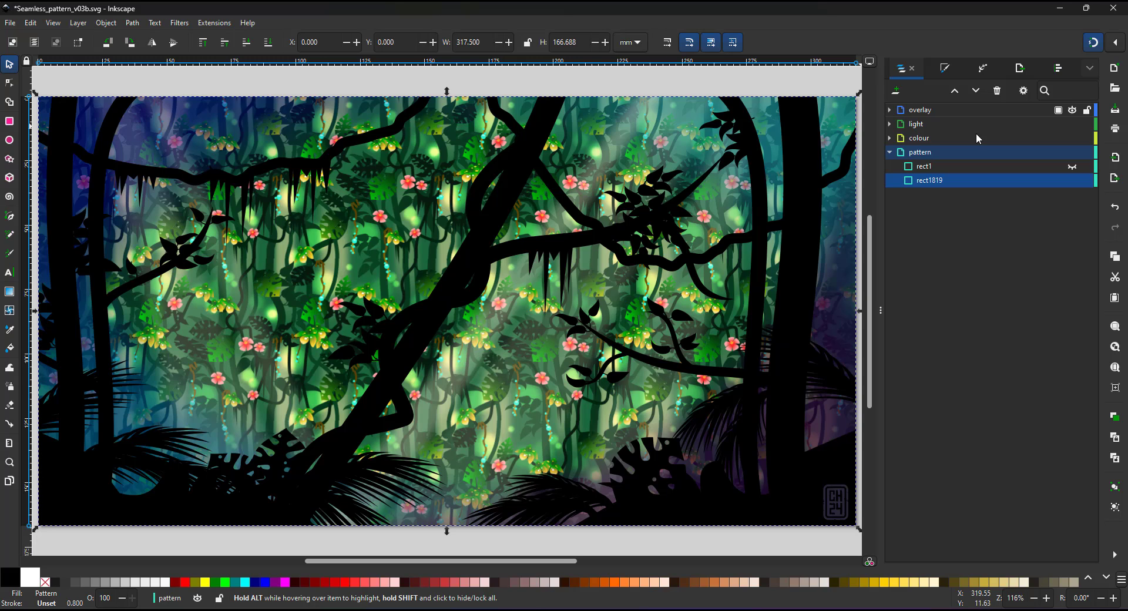